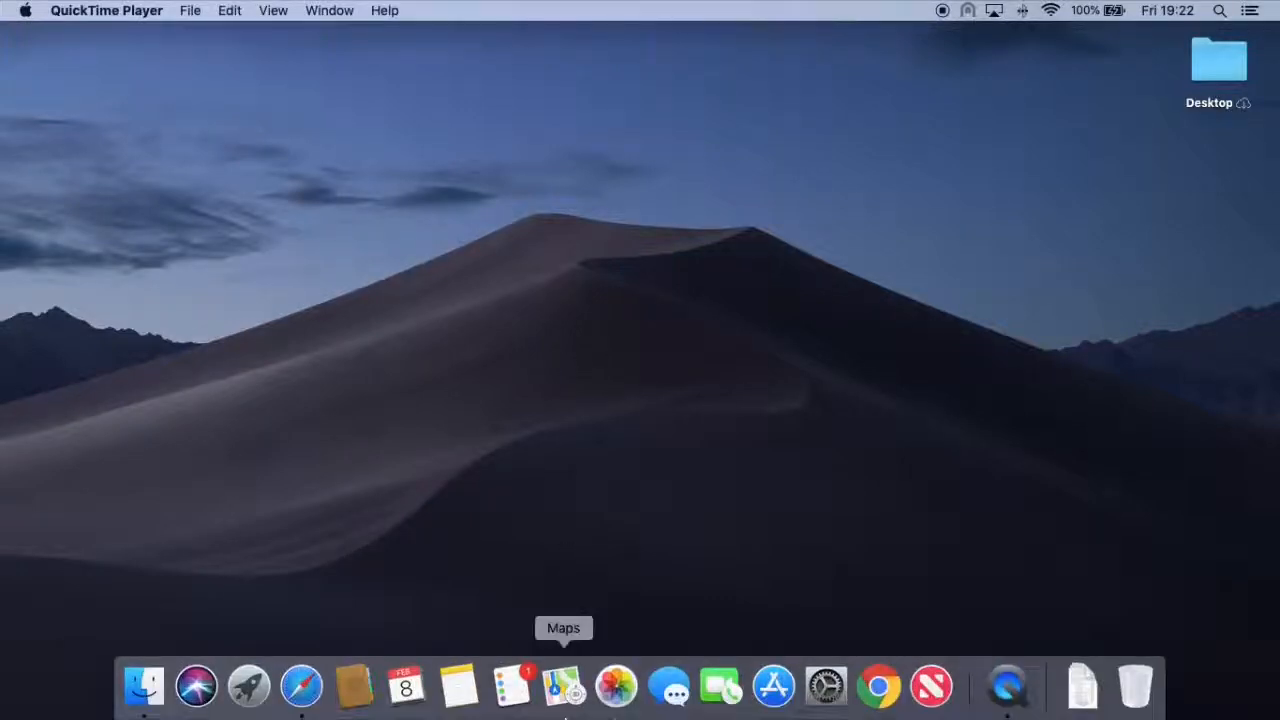
{"action": "mouse_move", "coordinate": [773, 686]}
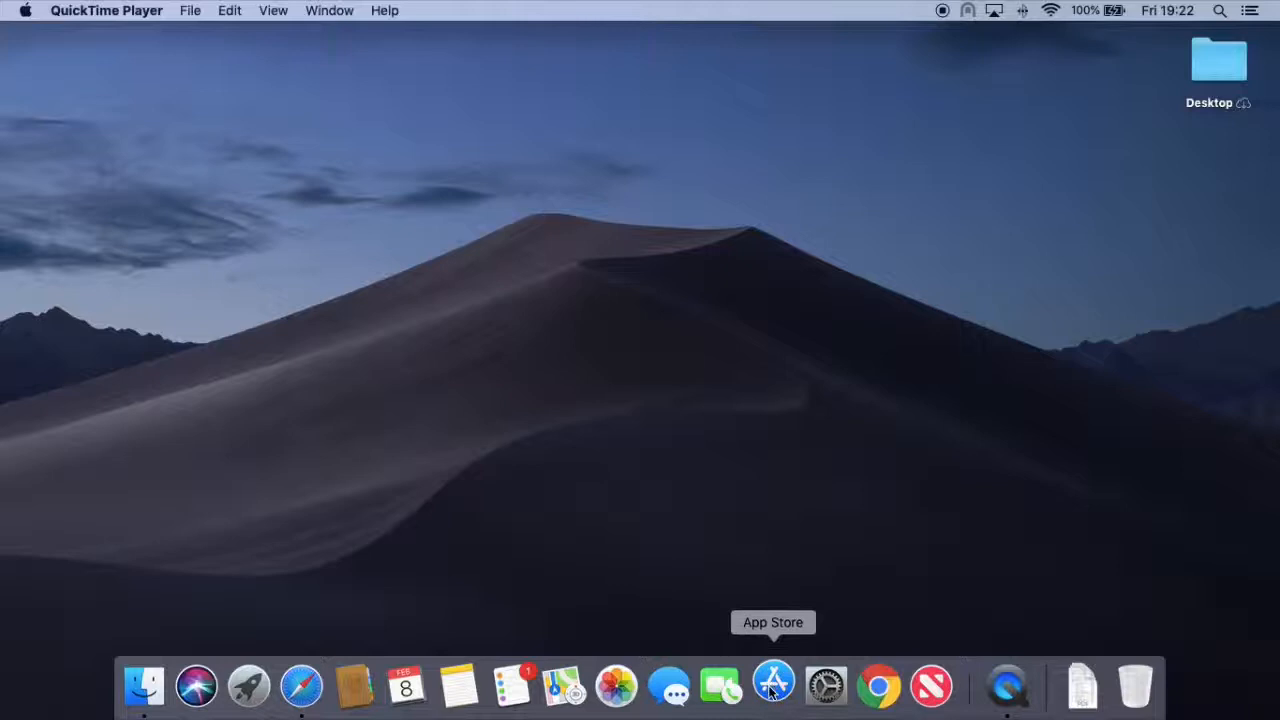
Search the App Store for Gravio Studio and download it.
{"action": "left_click", "coordinate": [773, 686]}
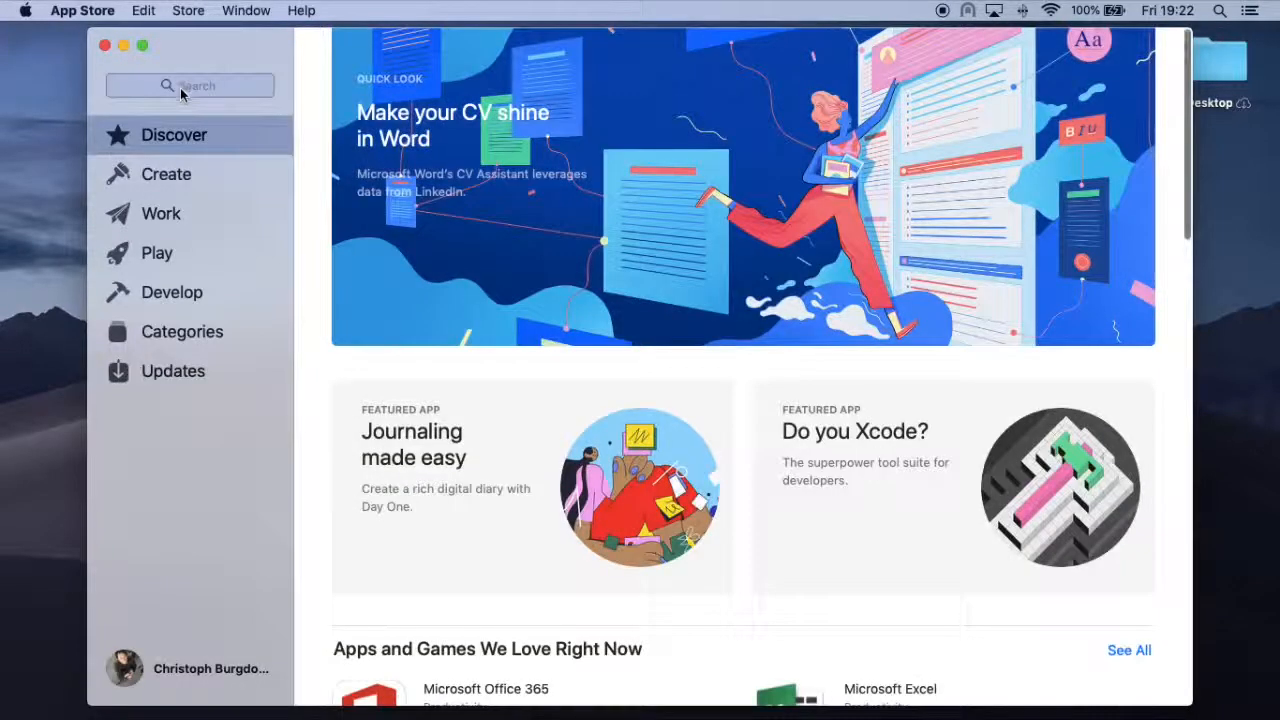
{"action": "type", "text": "gravid"}
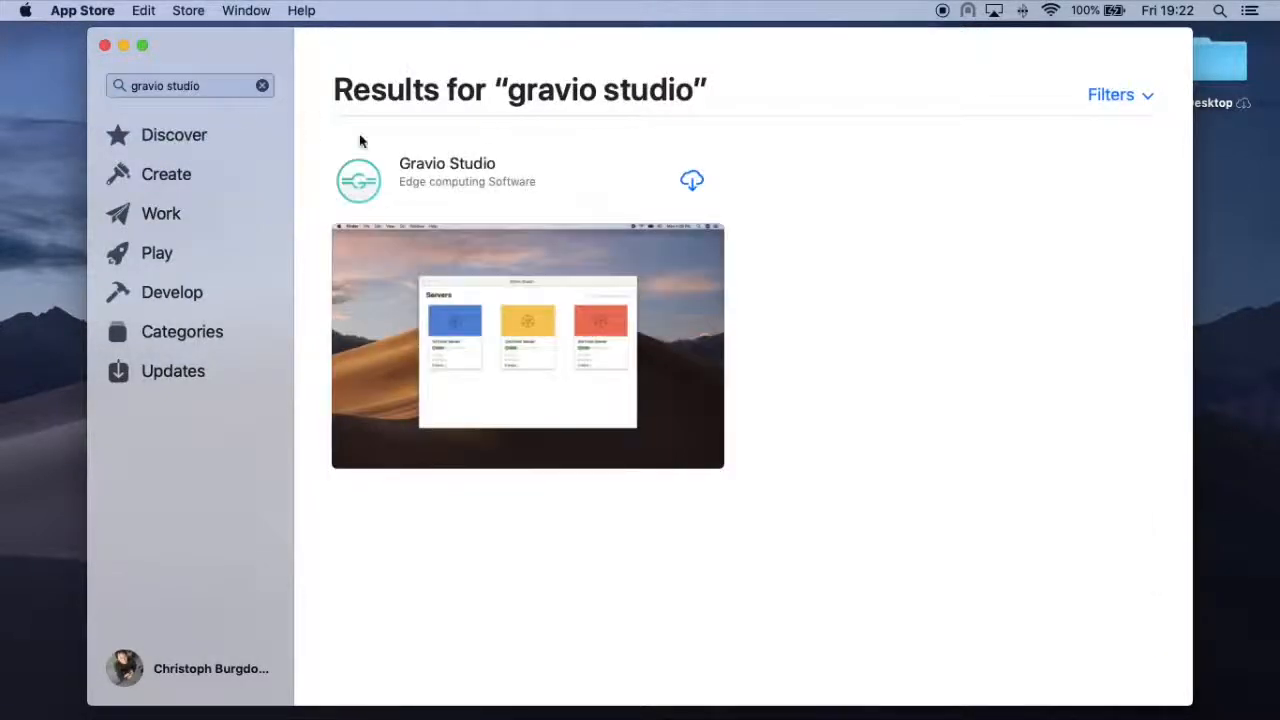
{"action": "left_click", "coordinate": [692, 181]}
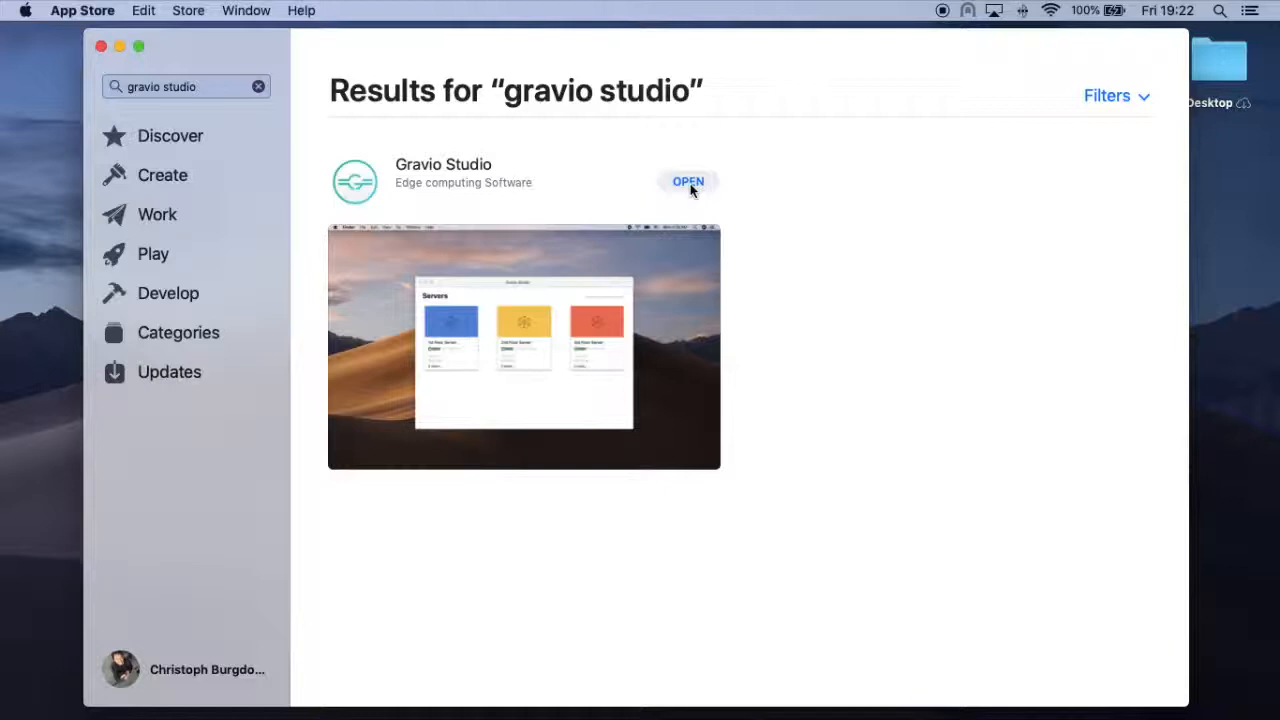
Launch Gravio Studio and submit a sign-up for organisation Gravio Demo, user Gravio Demo.
{"action": "left_click", "coordinate": [688, 181]}
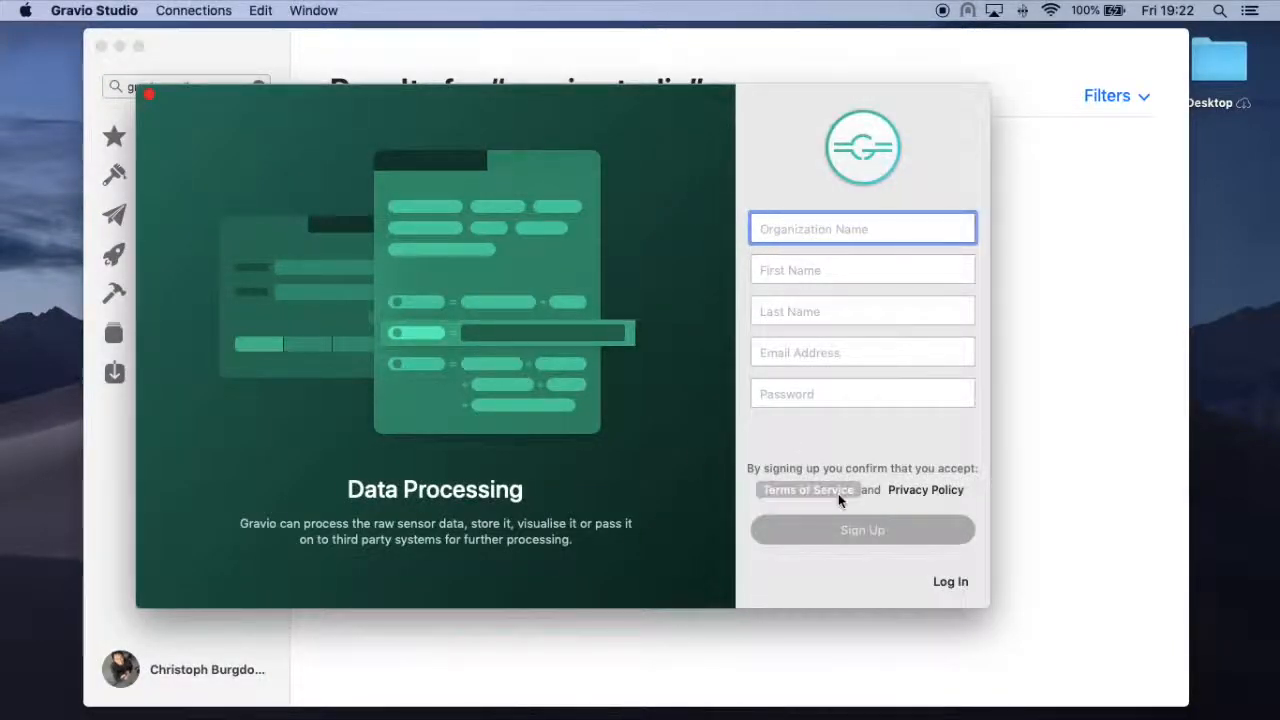
{"action": "mouse_move", "coordinate": [950, 602]}
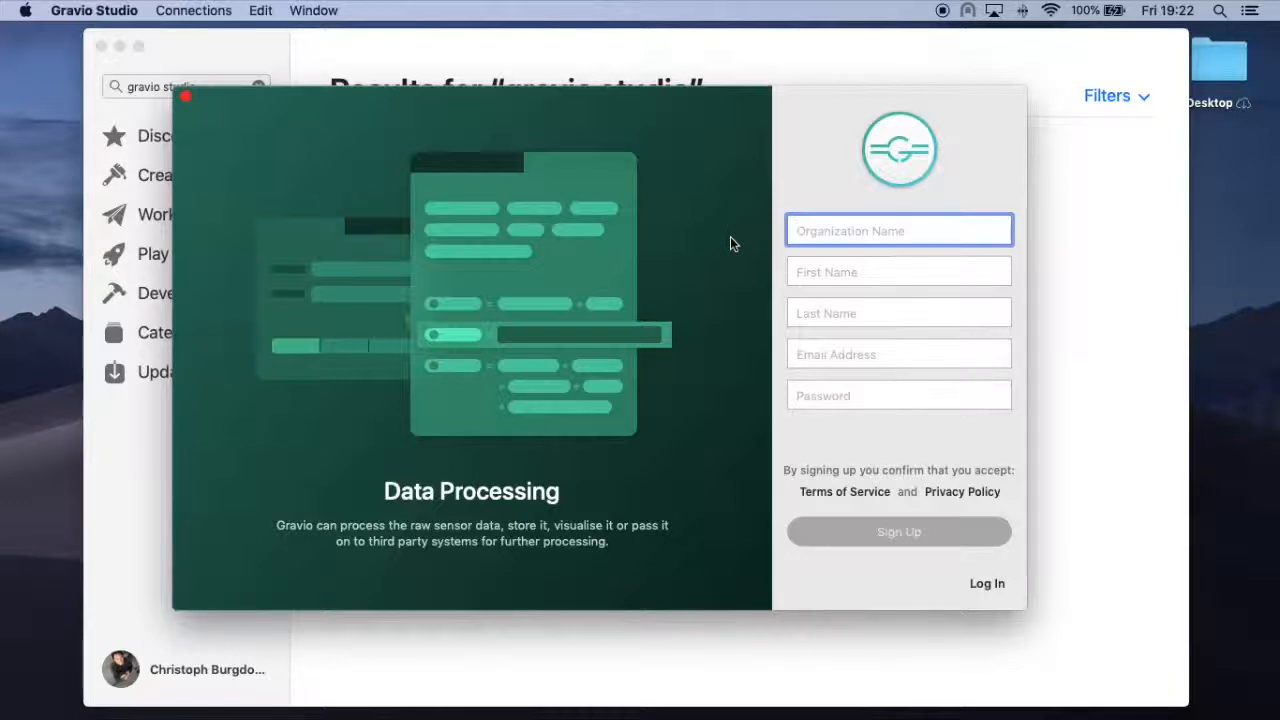
{"action": "type", "text": "Gravio Demo"}
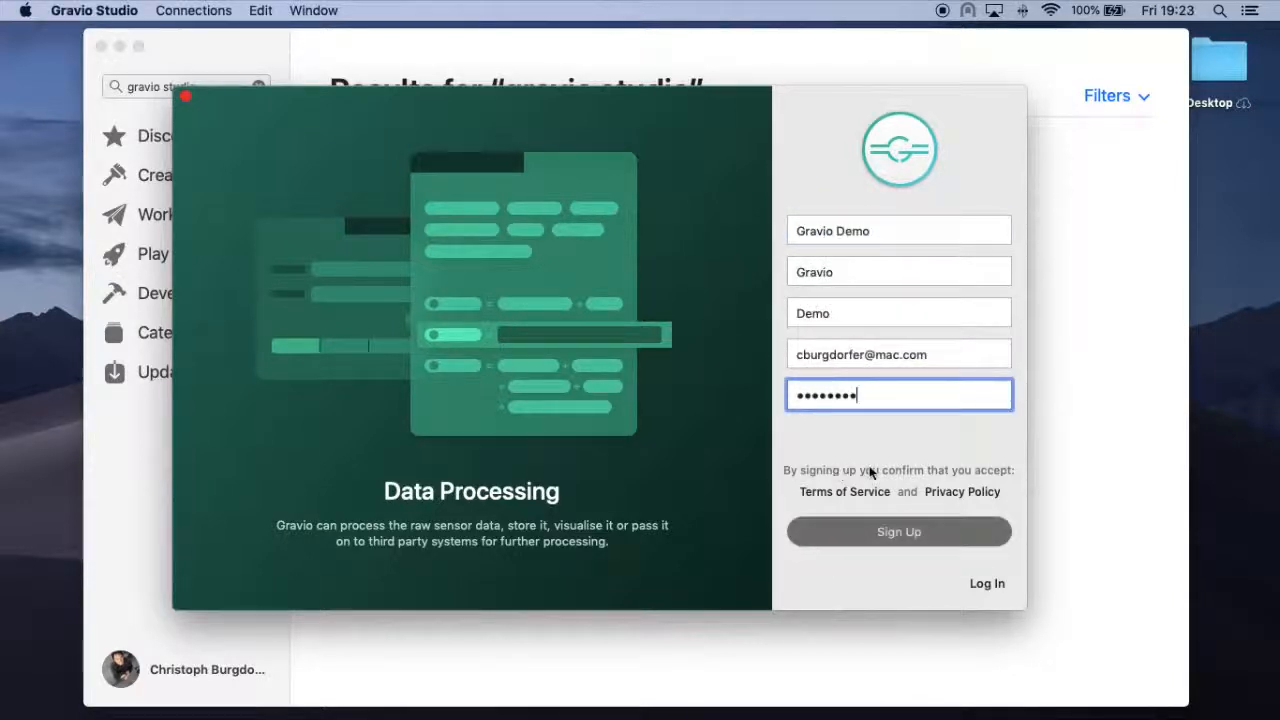
{"action": "mouse_move", "coordinate": [898, 531]}
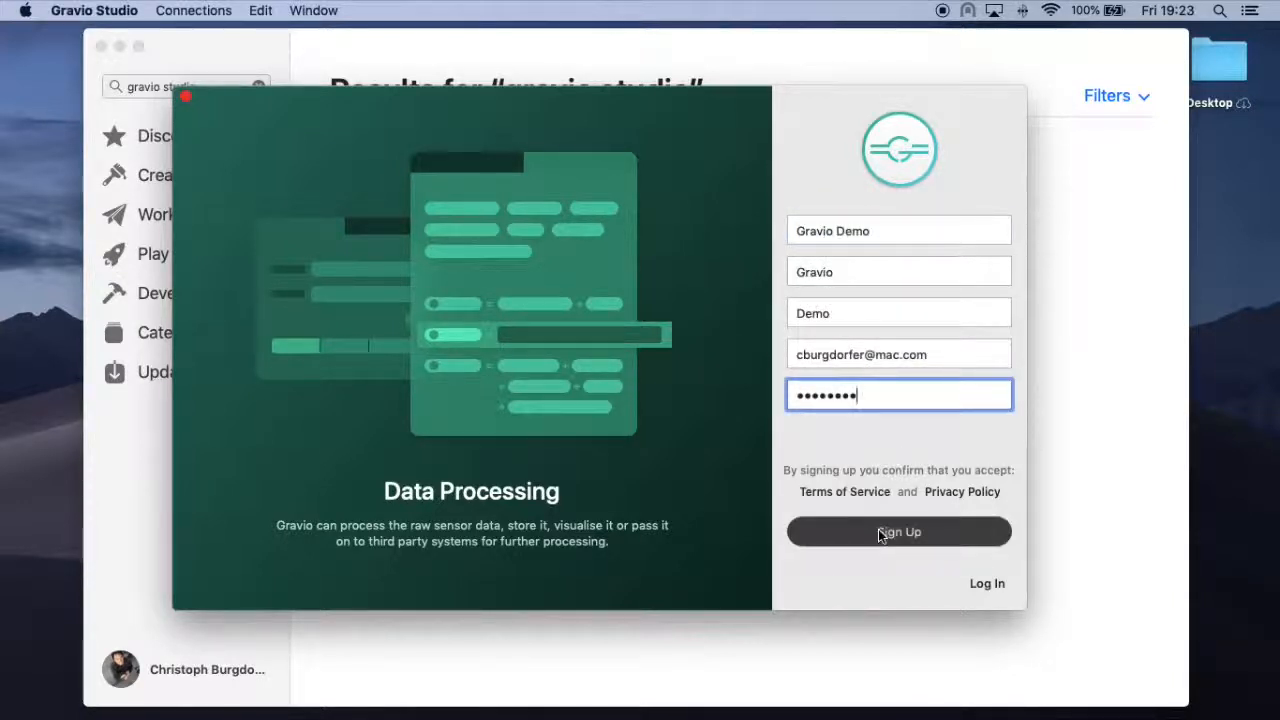
{"action": "left_click", "coordinate": [898, 531]}
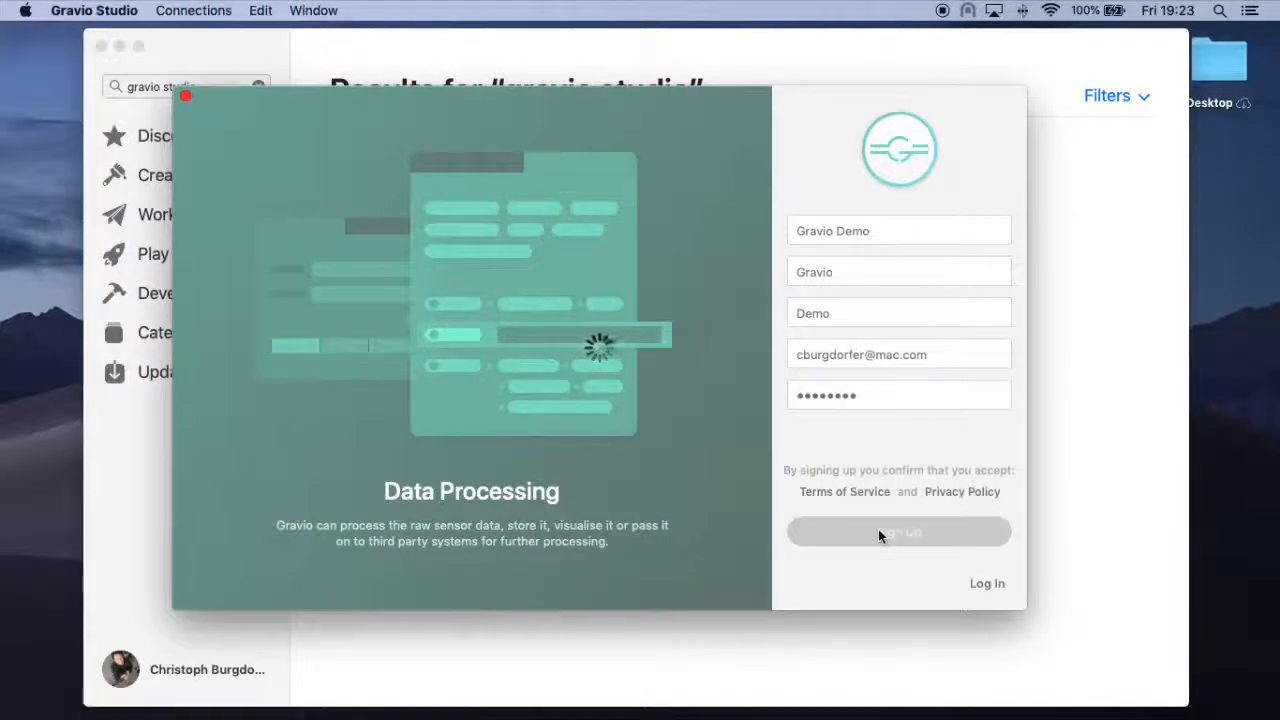
{"action": "left_click", "coordinate": [898, 531]}
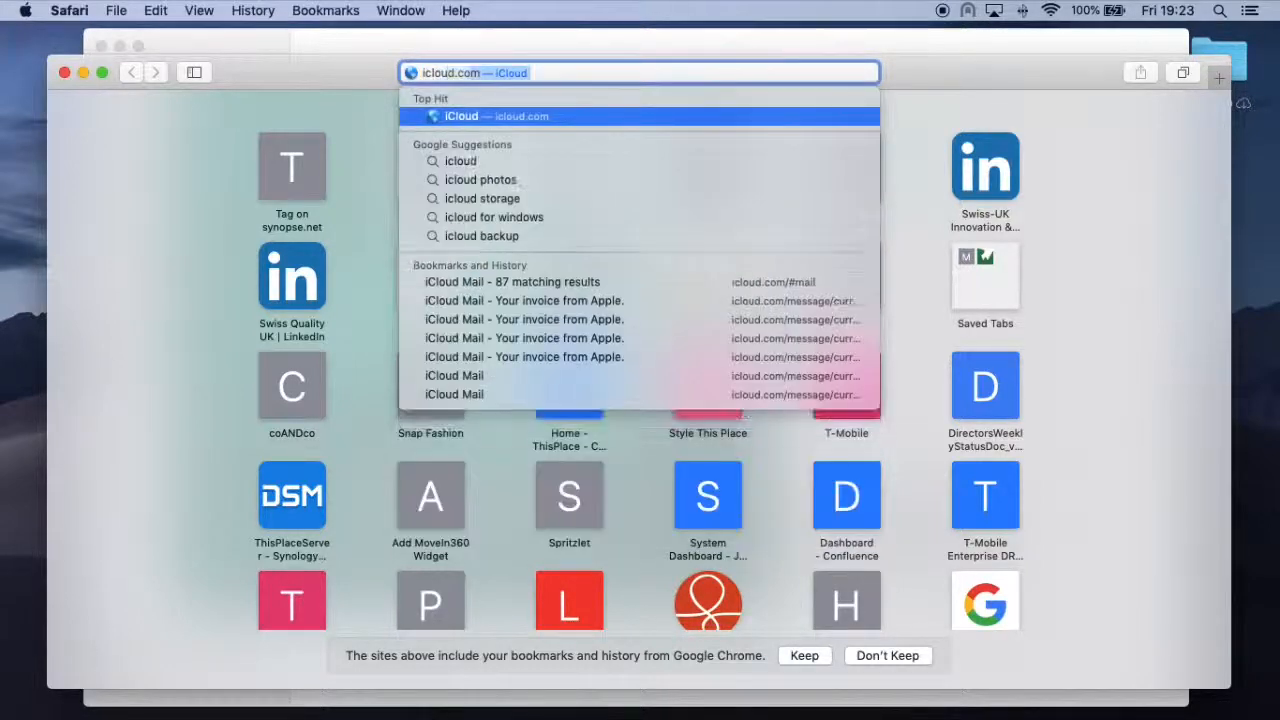
{"action": "left_click", "coordinate": [497, 116]}
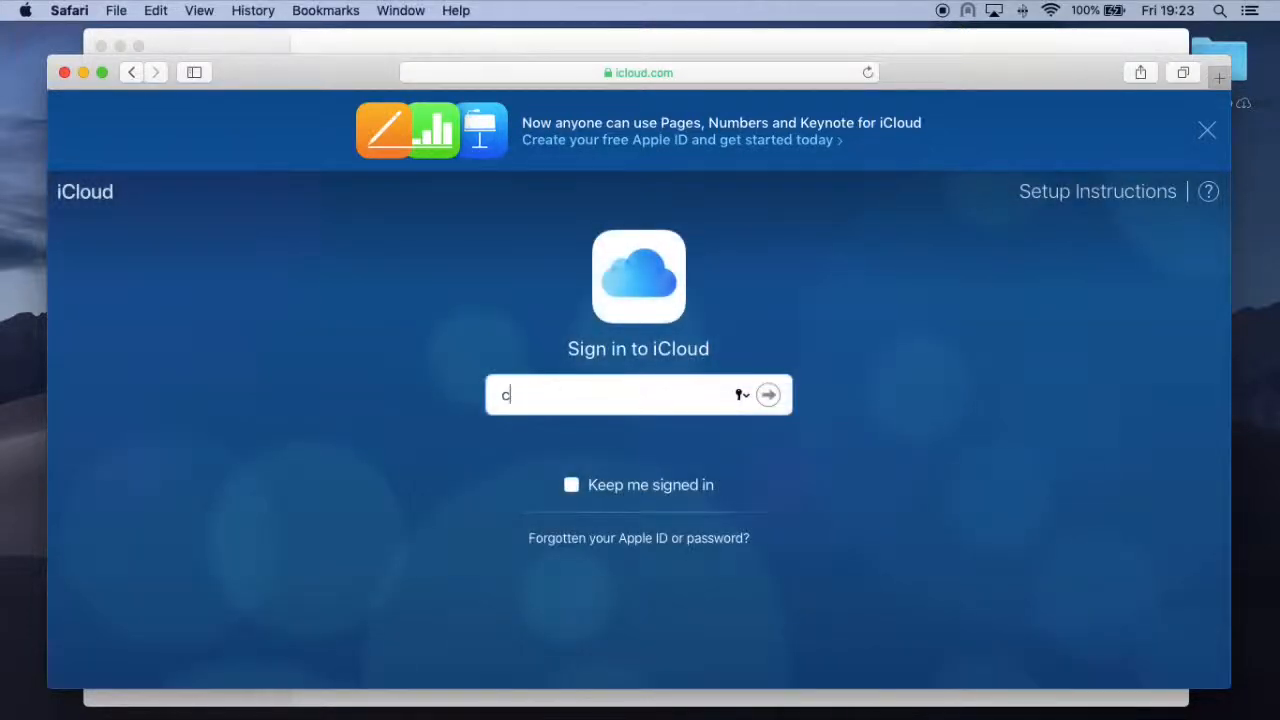
{"action": "left_click", "coordinate": [768, 394]}
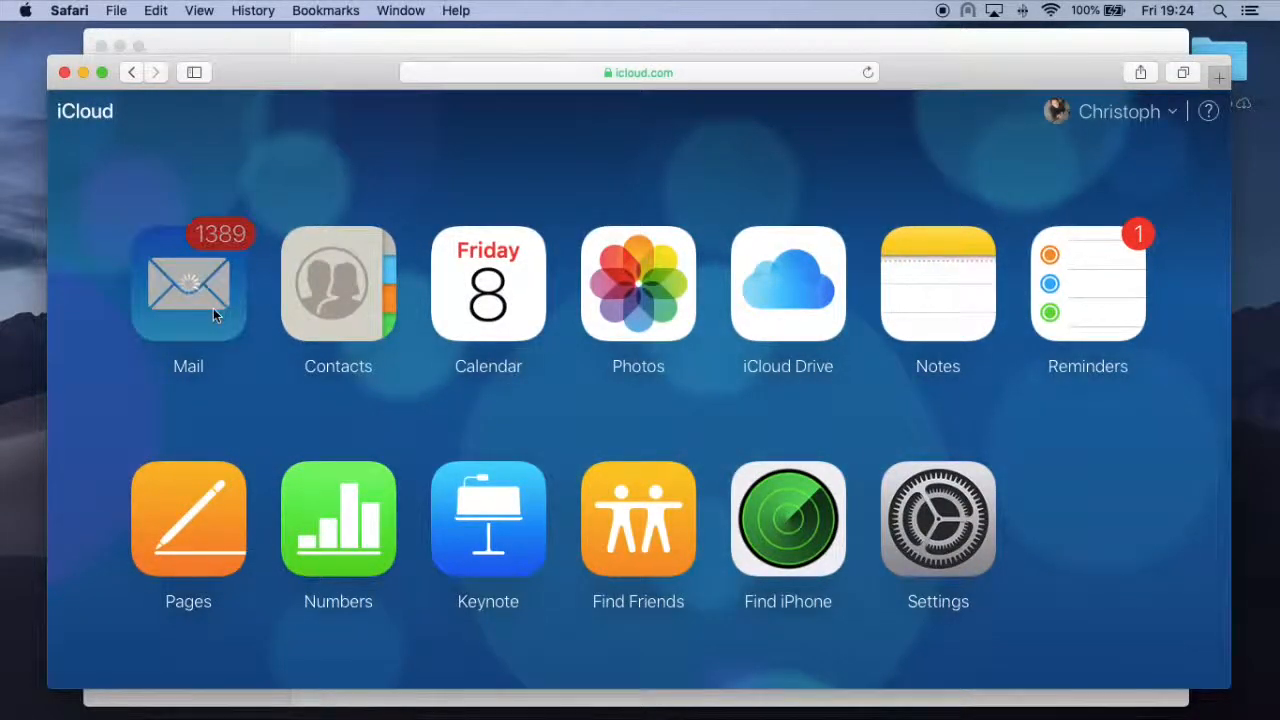
{"action": "left_click", "coordinate": [188, 283]}
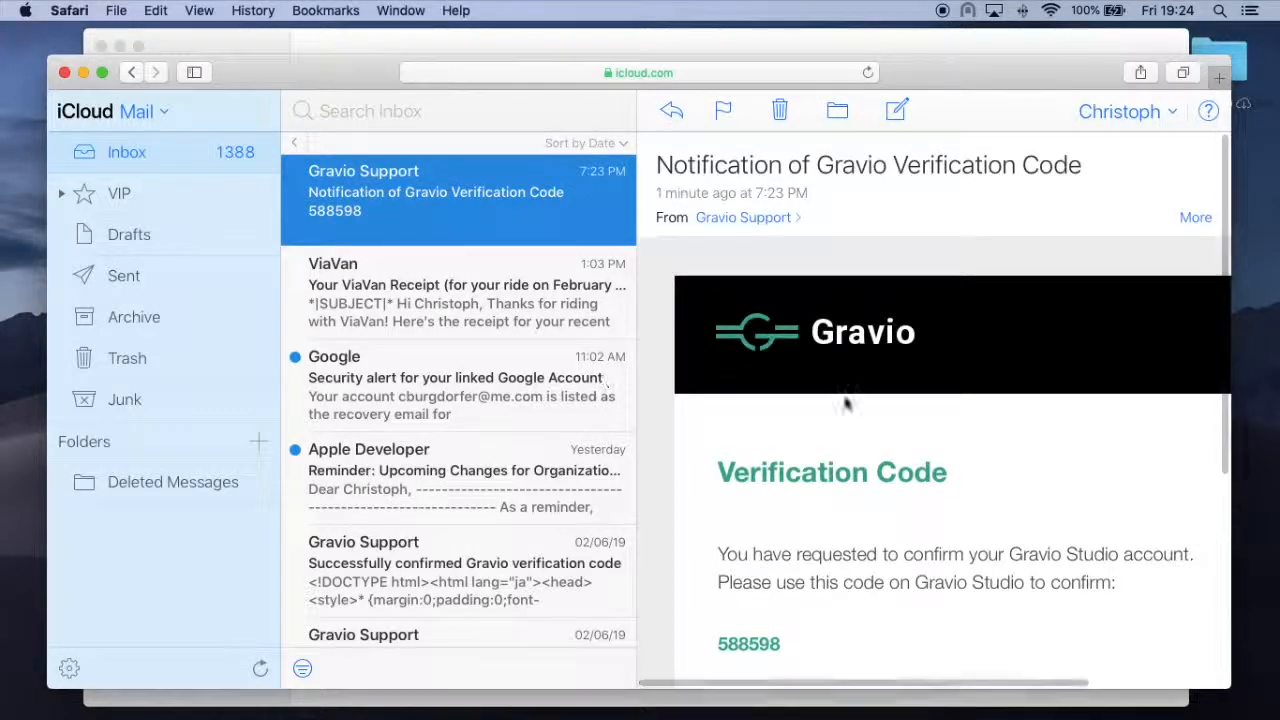
{"action": "scroll", "scroll_direction": "down", "scroll_amount": 3}
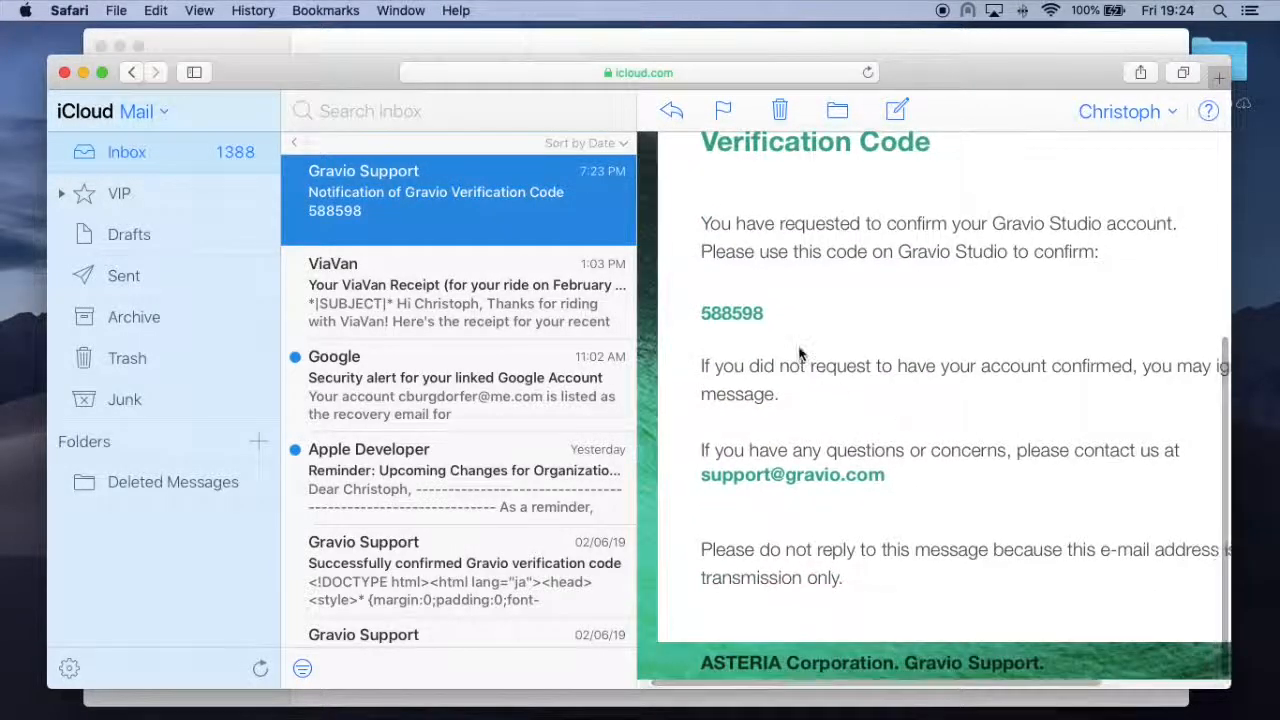
{"action": "double_click", "coordinate": [731, 313]}
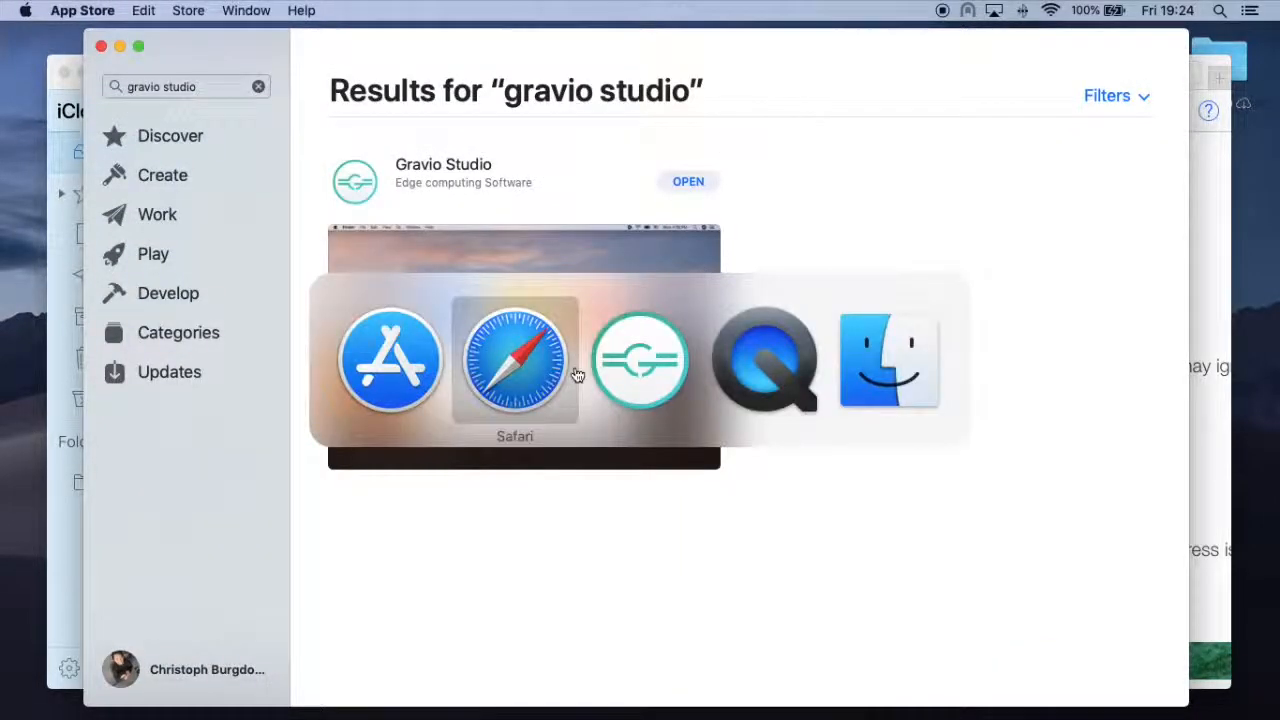
Log in to Gravio Studio with the verification code, then close the App Store window.
{"action": "left_click", "coordinate": [640, 360]}
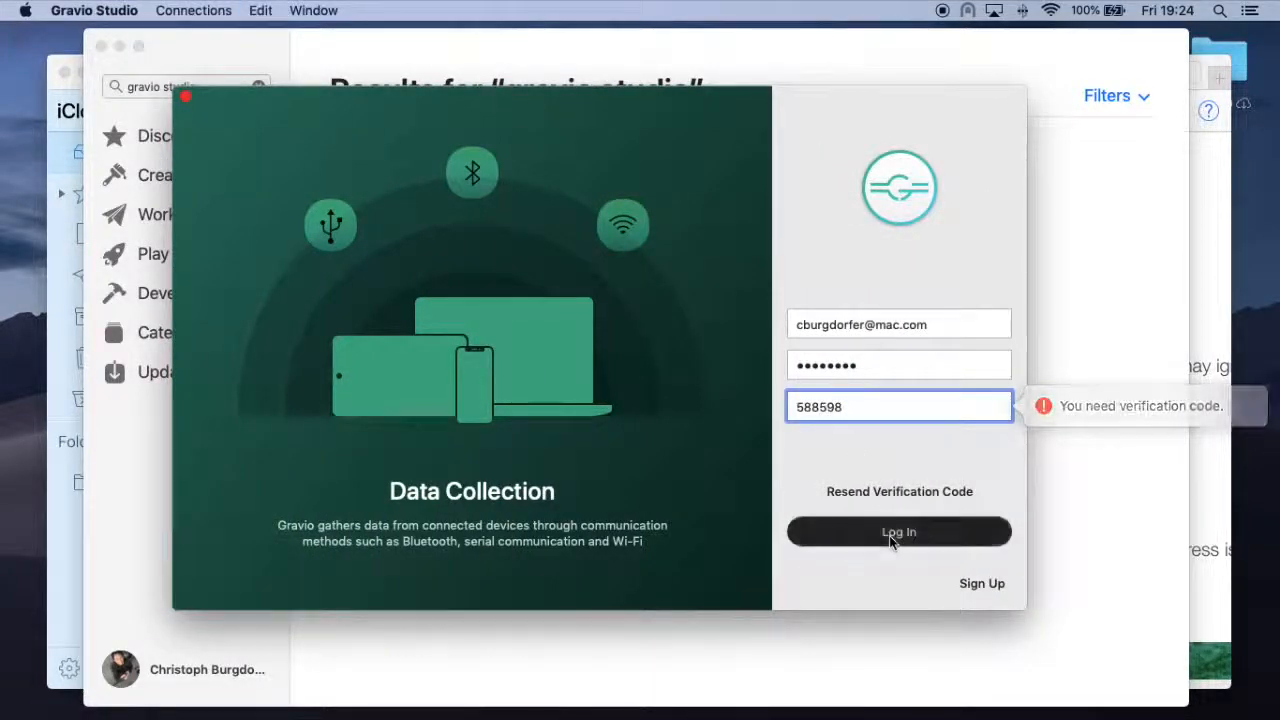
{"action": "left_click", "coordinate": [898, 531]}
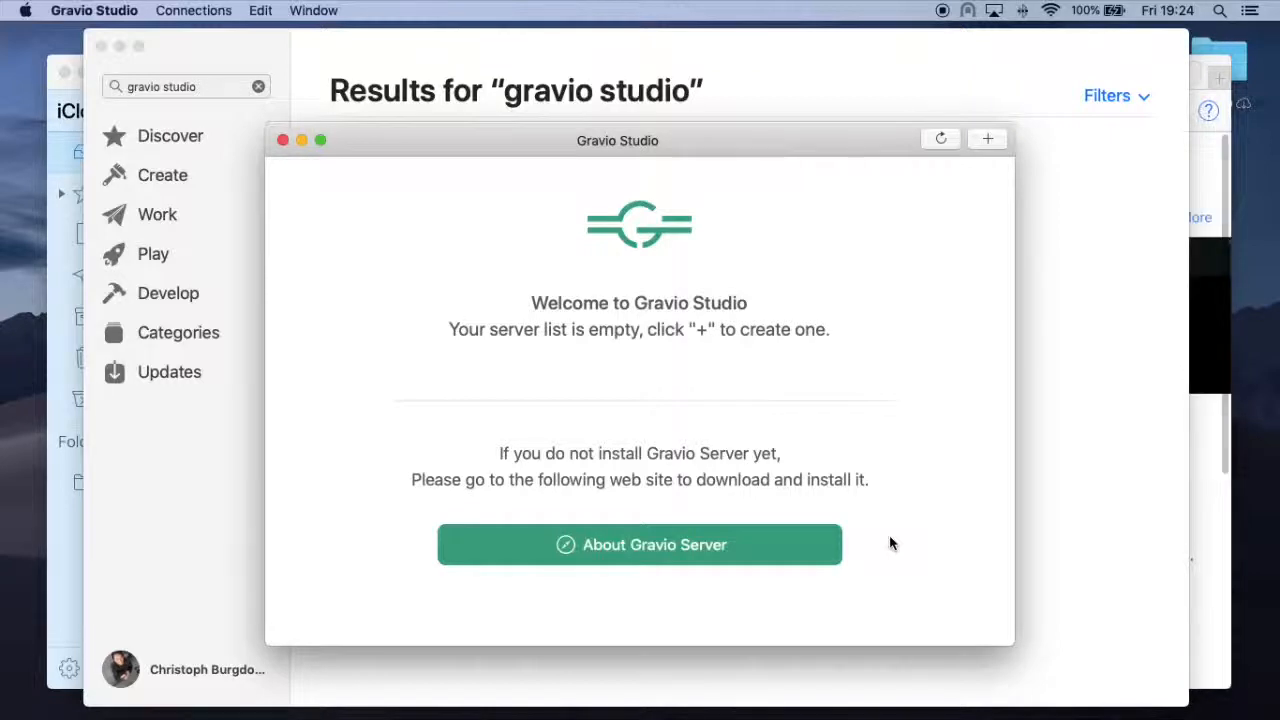
{"action": "left_click_drag", "start_coordinate": [617, 140], "coordinate": [637, 108]}
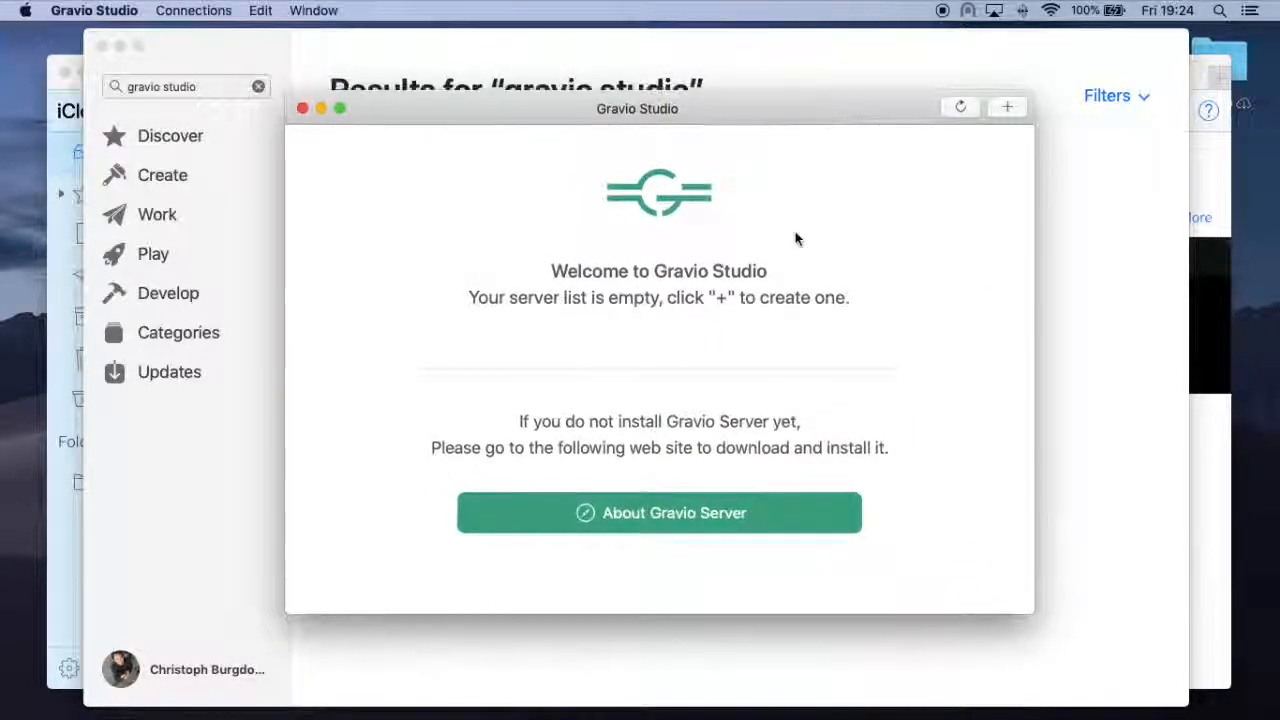
{"action": "mouse_move", "coordinate": [770, 320]}
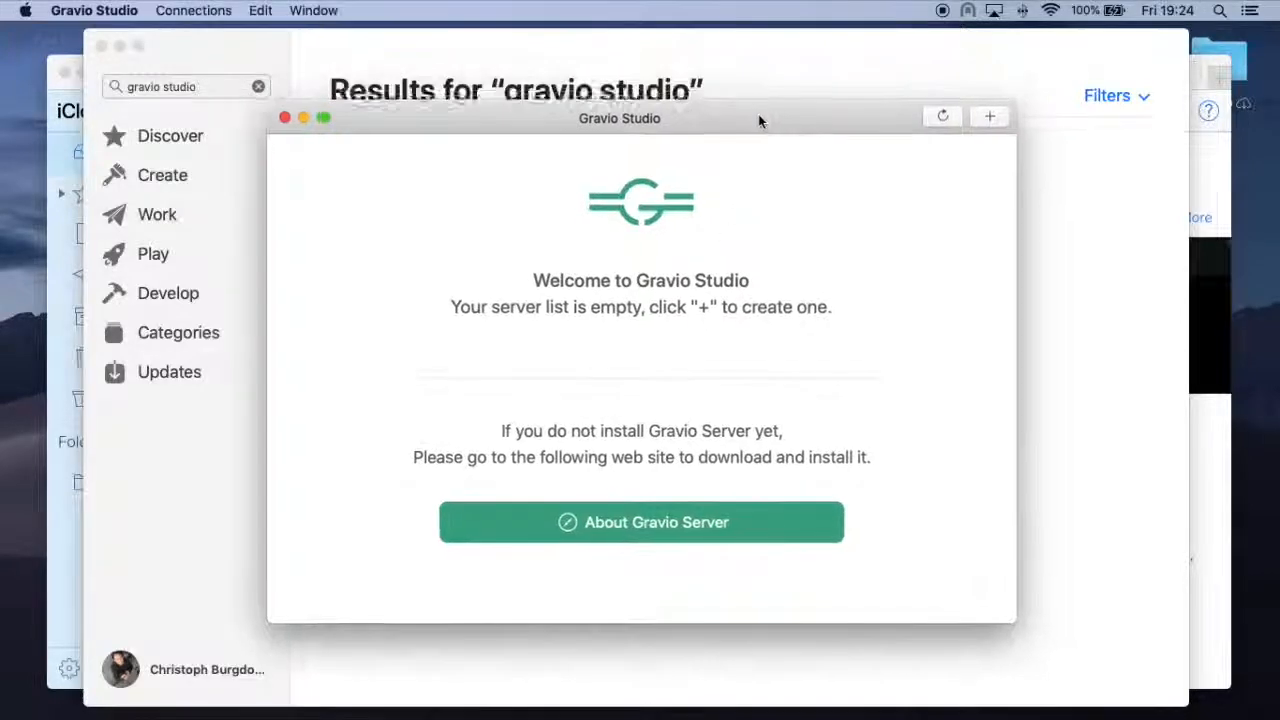
{"action": "left_click_drag", "start_coordinate": [619, 118], "coordinate": [656, 100]}
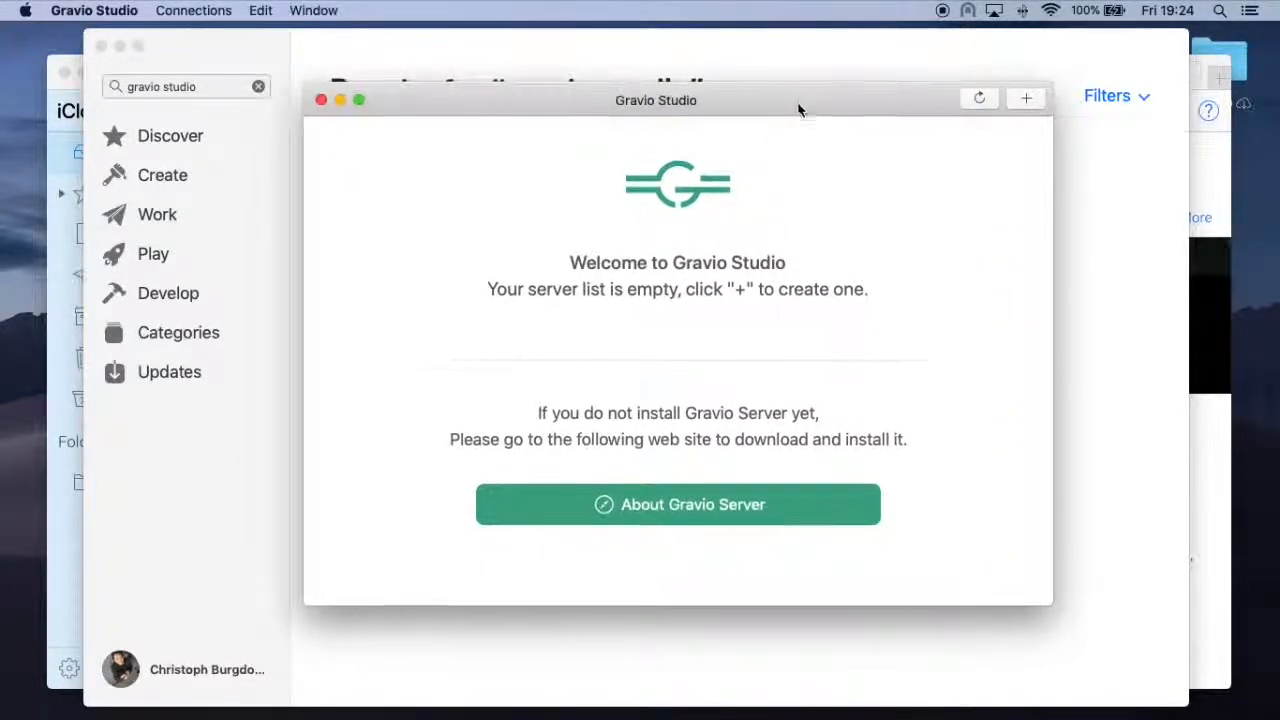
{"action": "left_click_drag", "start_coordinate": [800, 100], "coordinate": [760, 105]}
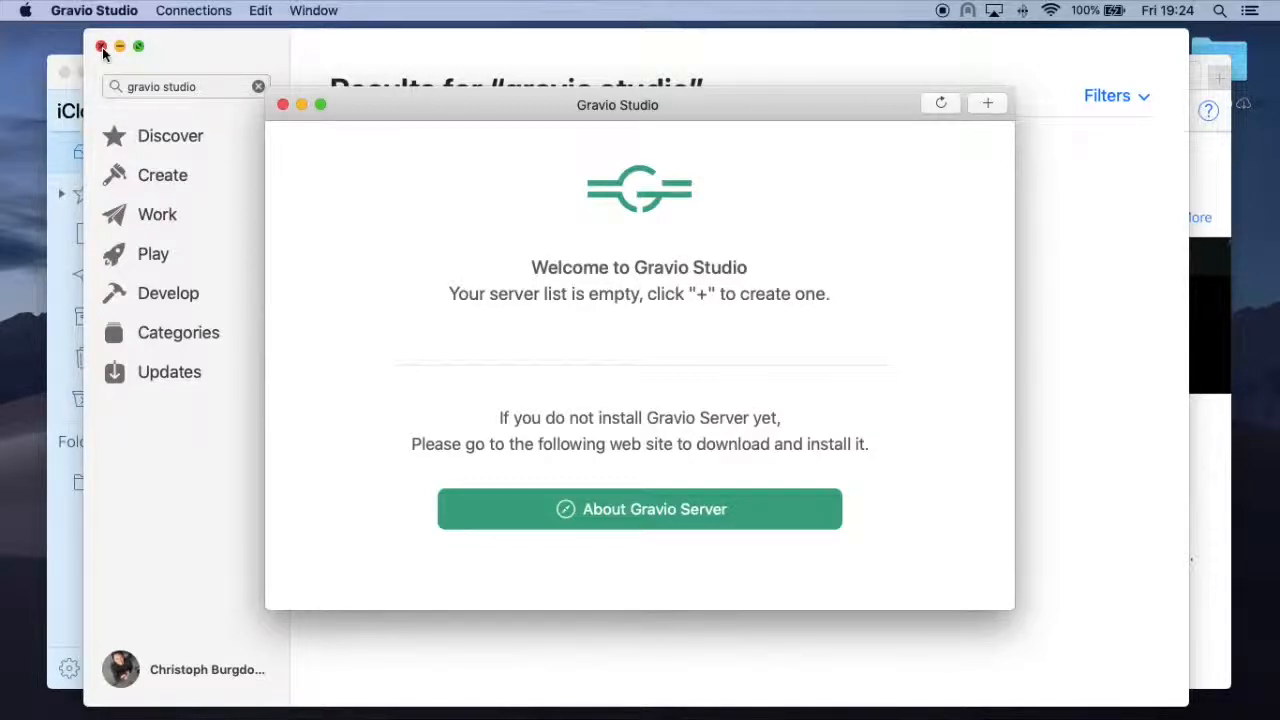
{"action": "left_click", "coordinate": [100, 46]}
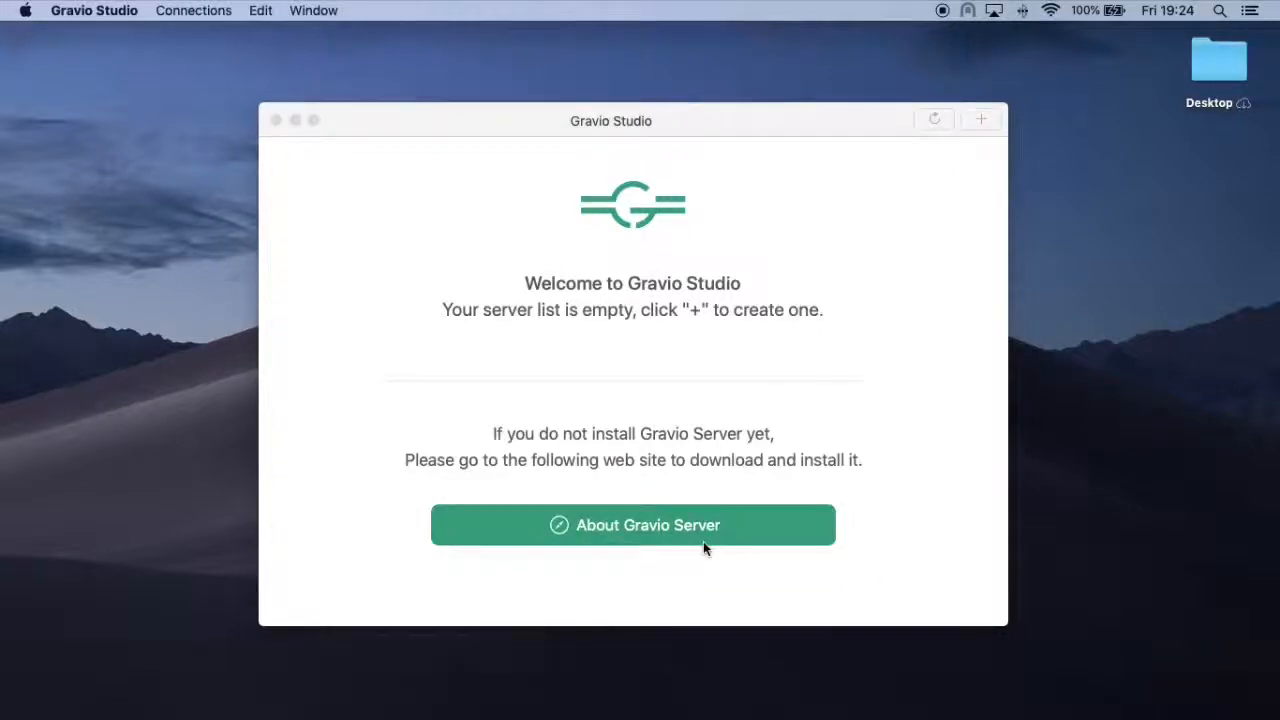
Download GravioServices.dmg for Mac from the Gravio Server product page.
{"action": "left_click", "coordinate": [632, 525]}
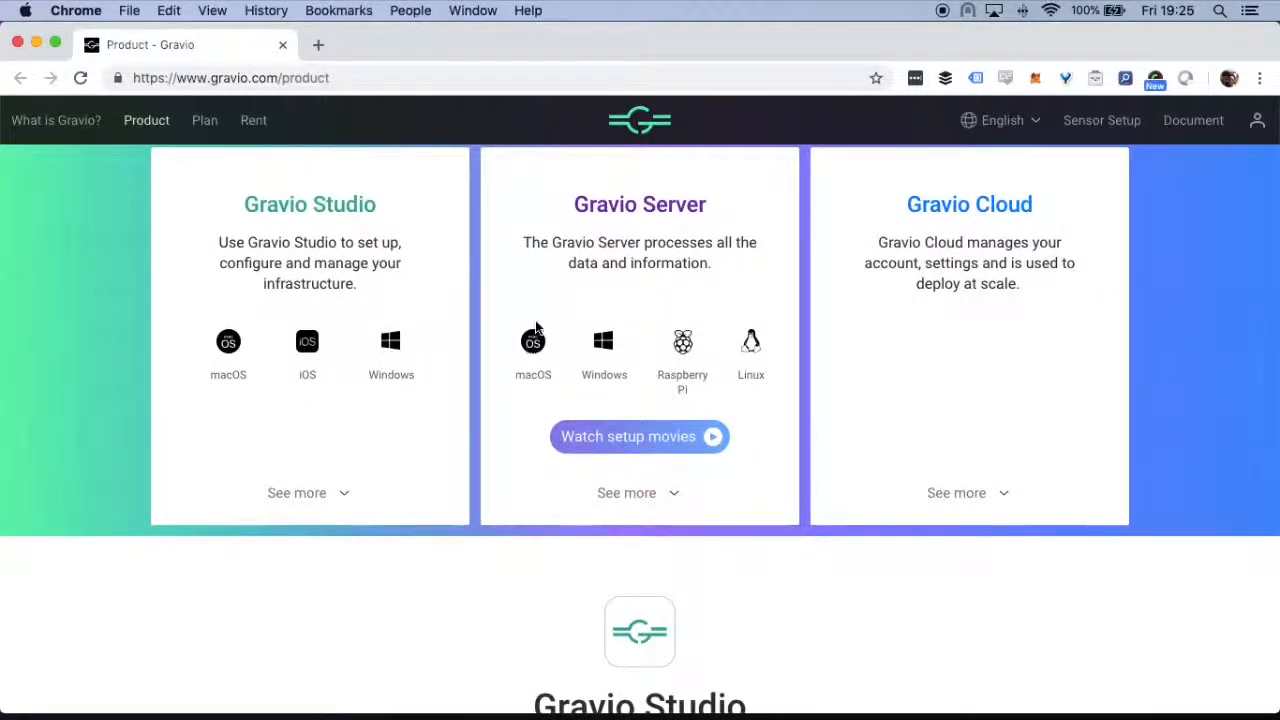
{"action": "mouse_move", "coordinate": [608, 501]}
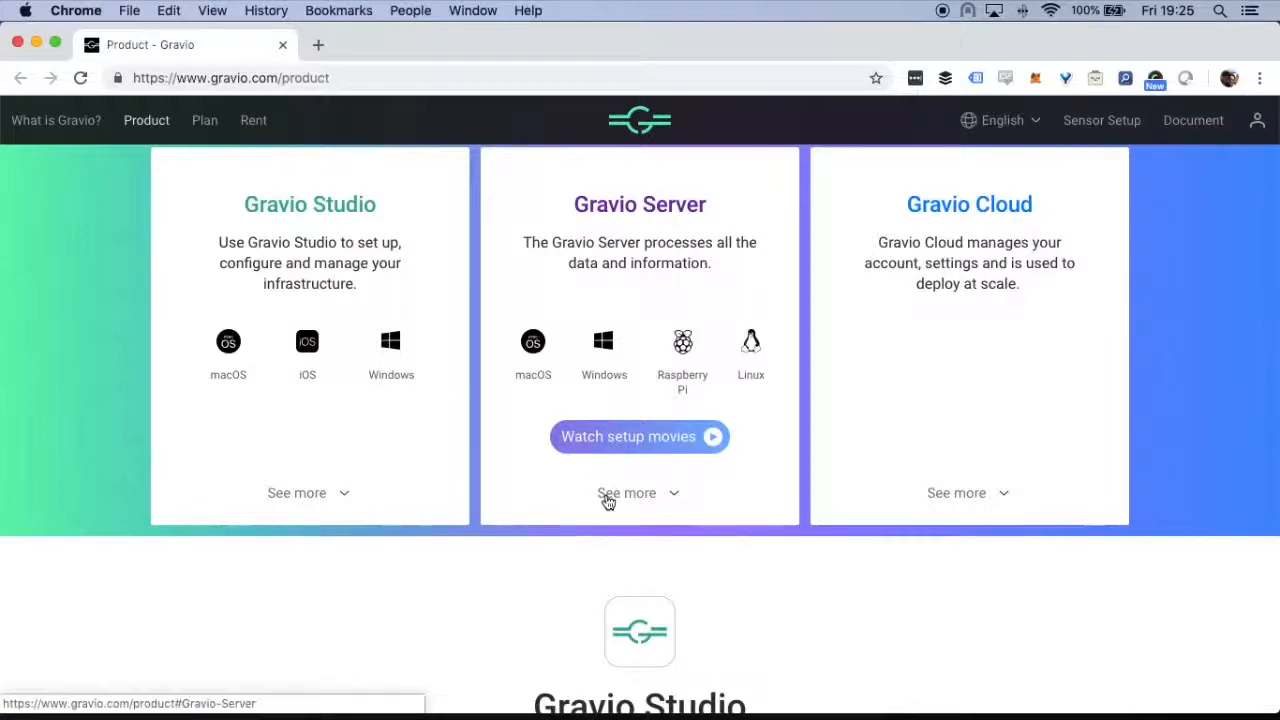
{"action": "left_click", "coordinate": [627, 492]}
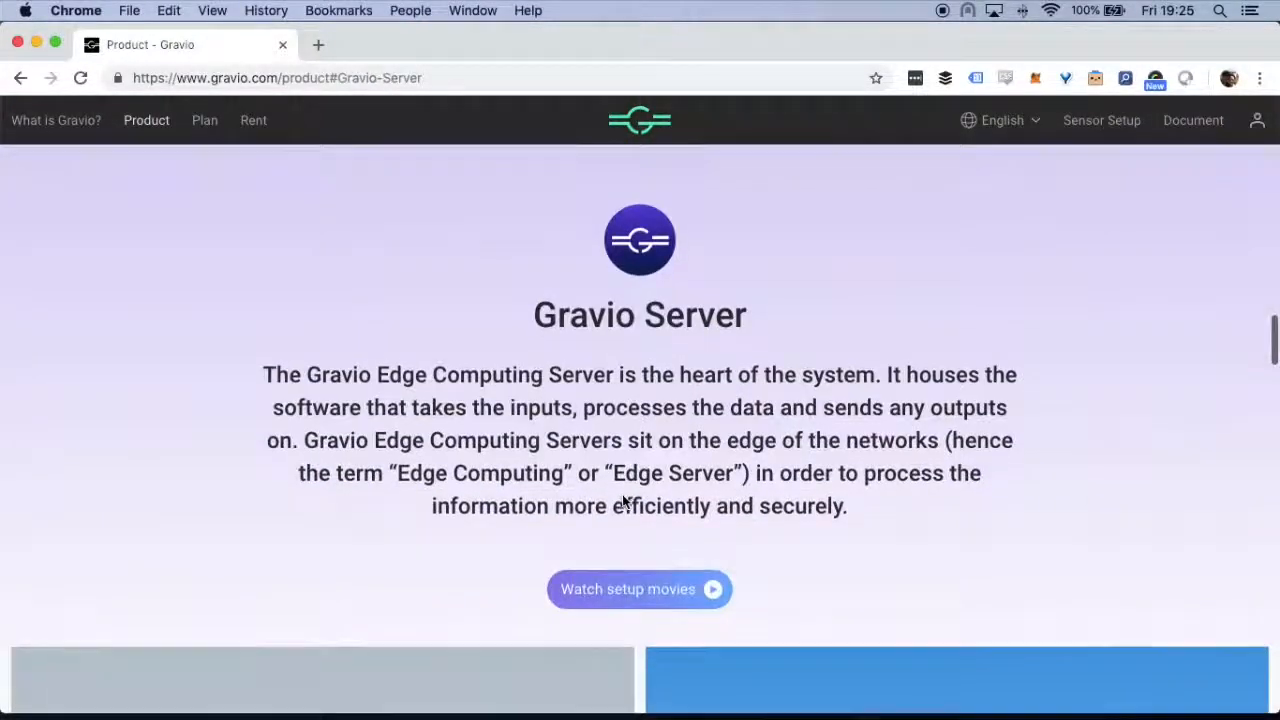
{"action": "scroll", "scroll_direction": "down", "scroll_amount": 3}
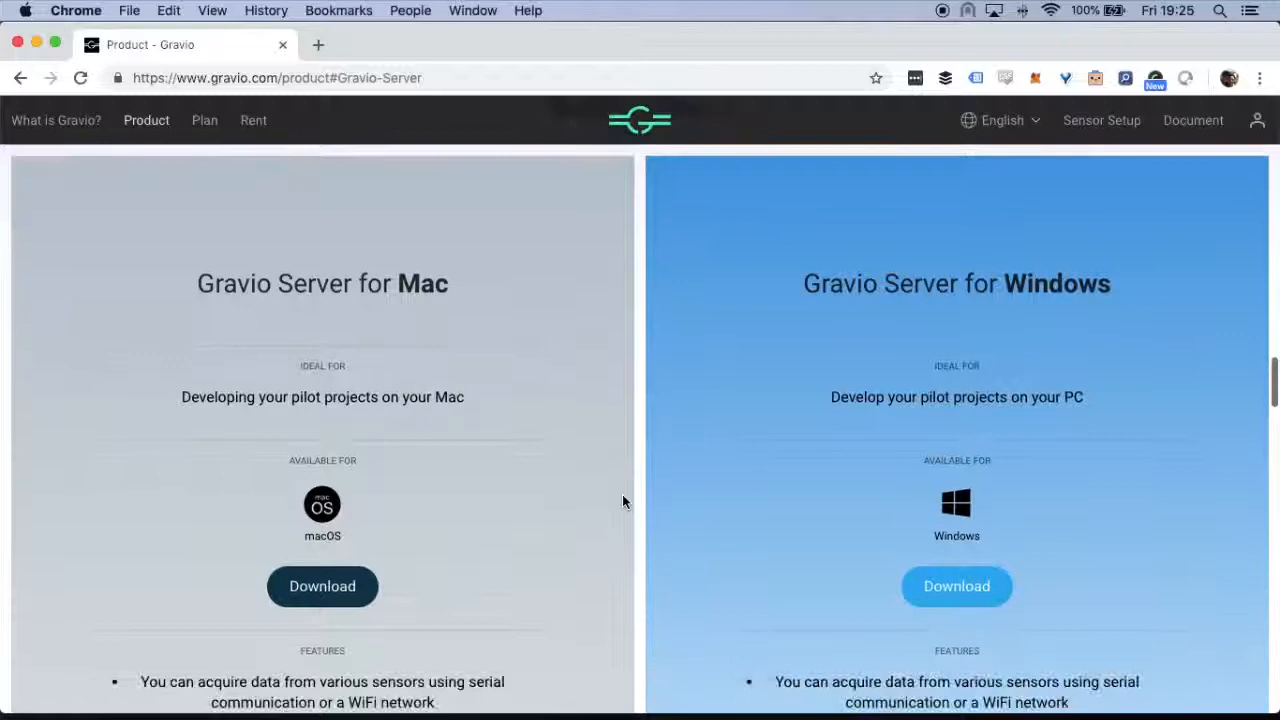
{"action": "left_click", "coordinate": [322, 586]}
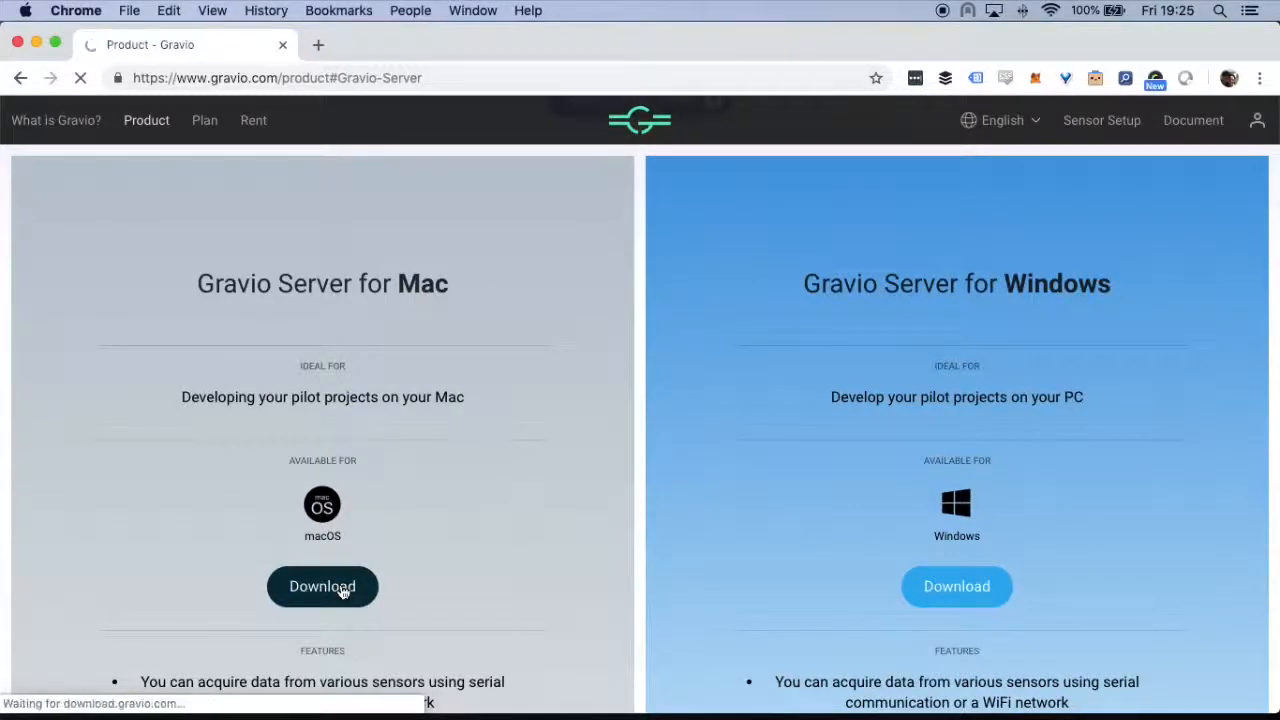
{"action": "left_click", "coordinate": [322, 586]}
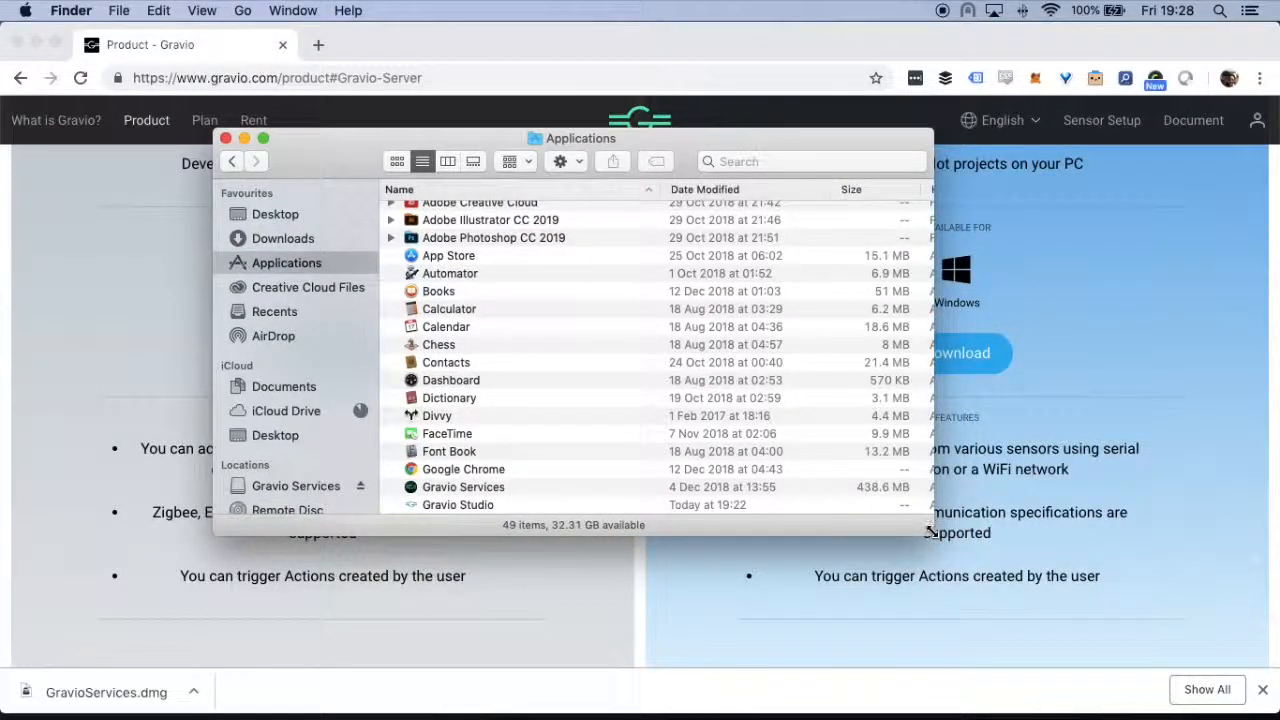
Launch Gravio Services from Applications and authorise its helper tool with the admin password.
{"action": "scroll", "scroll_direction": "down", "scroll_amount": 3}
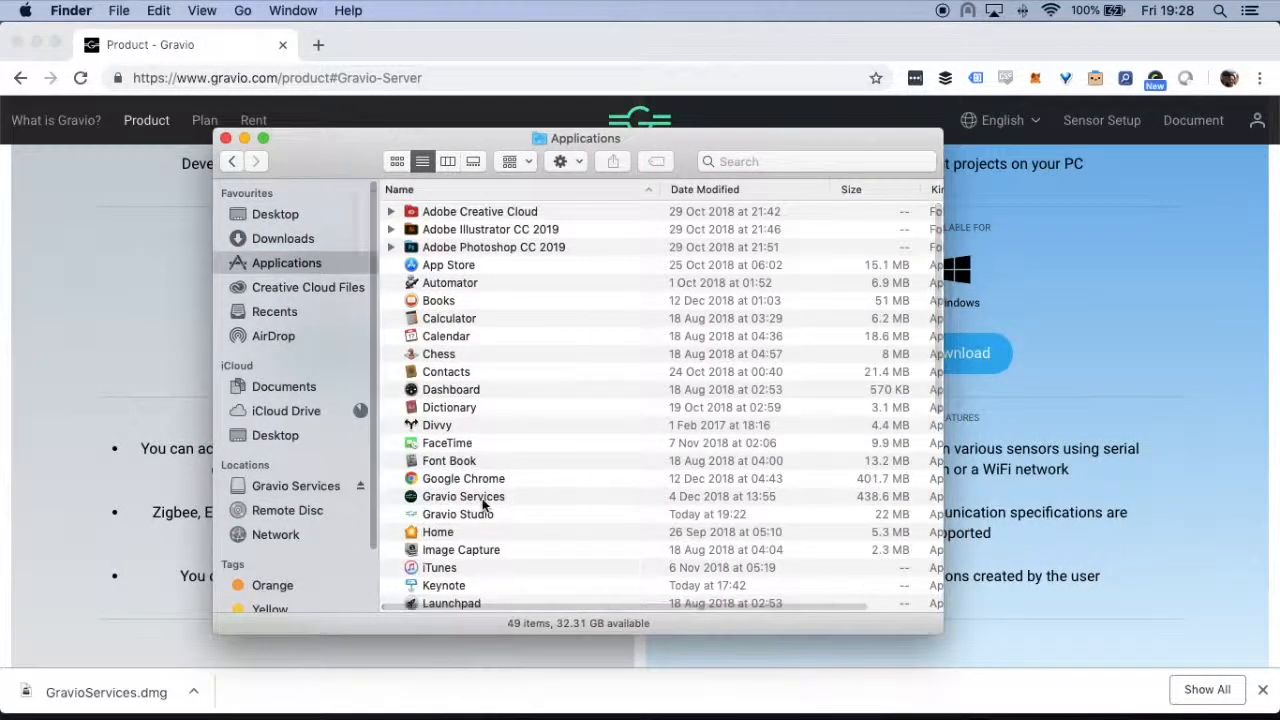
{"action": "left_click", "coordinate": [458, 513]}
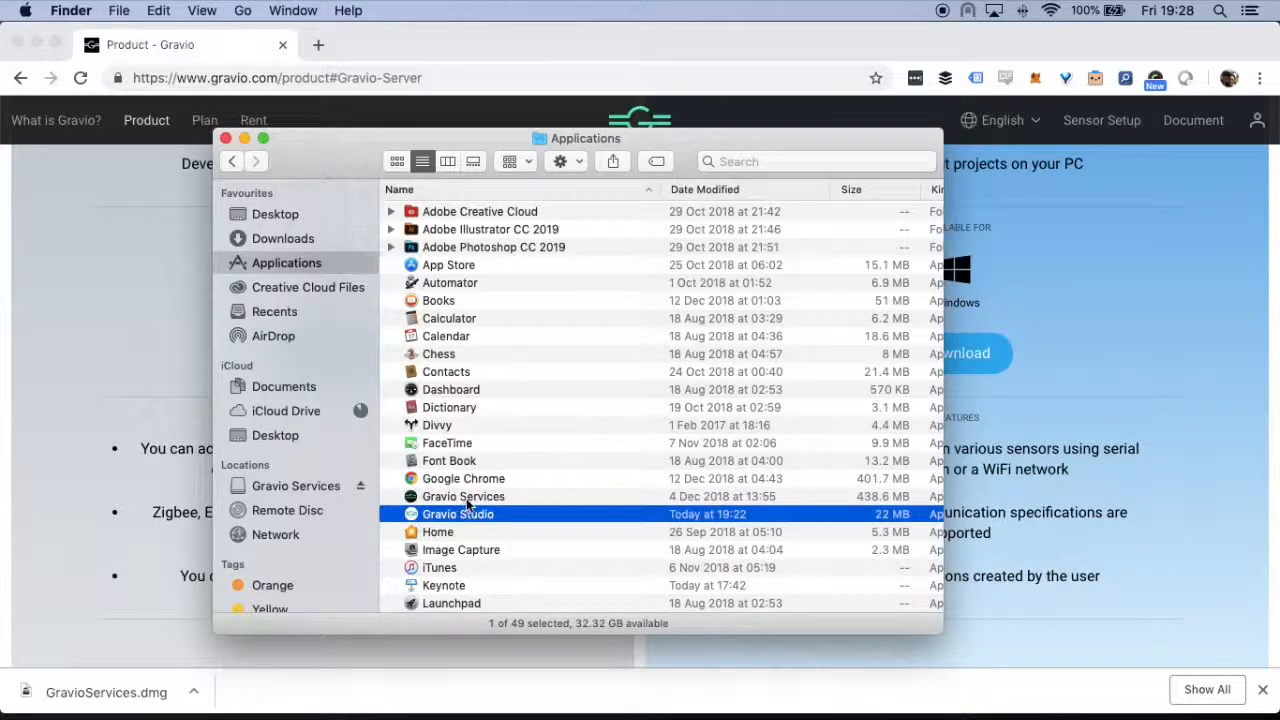
{"action": "left_click", "coordinate": [463, 496]}
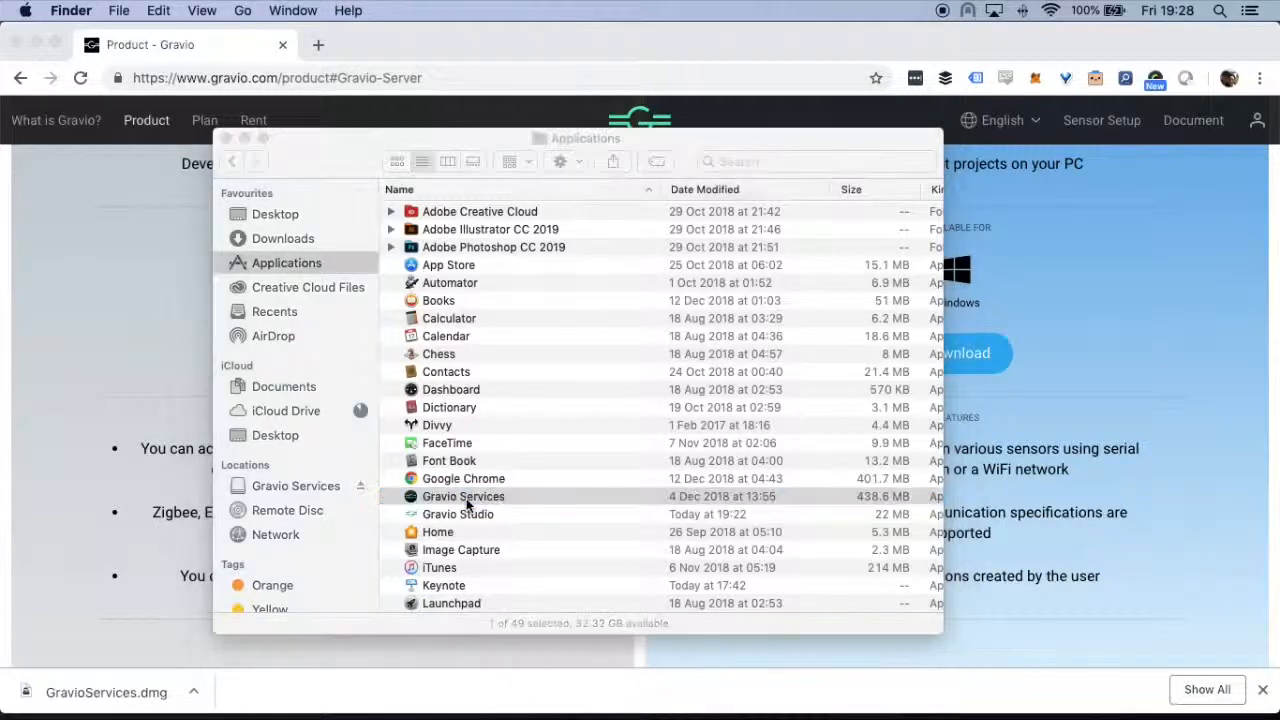
{"action": "double_click", "coordinate": [463, 496]}
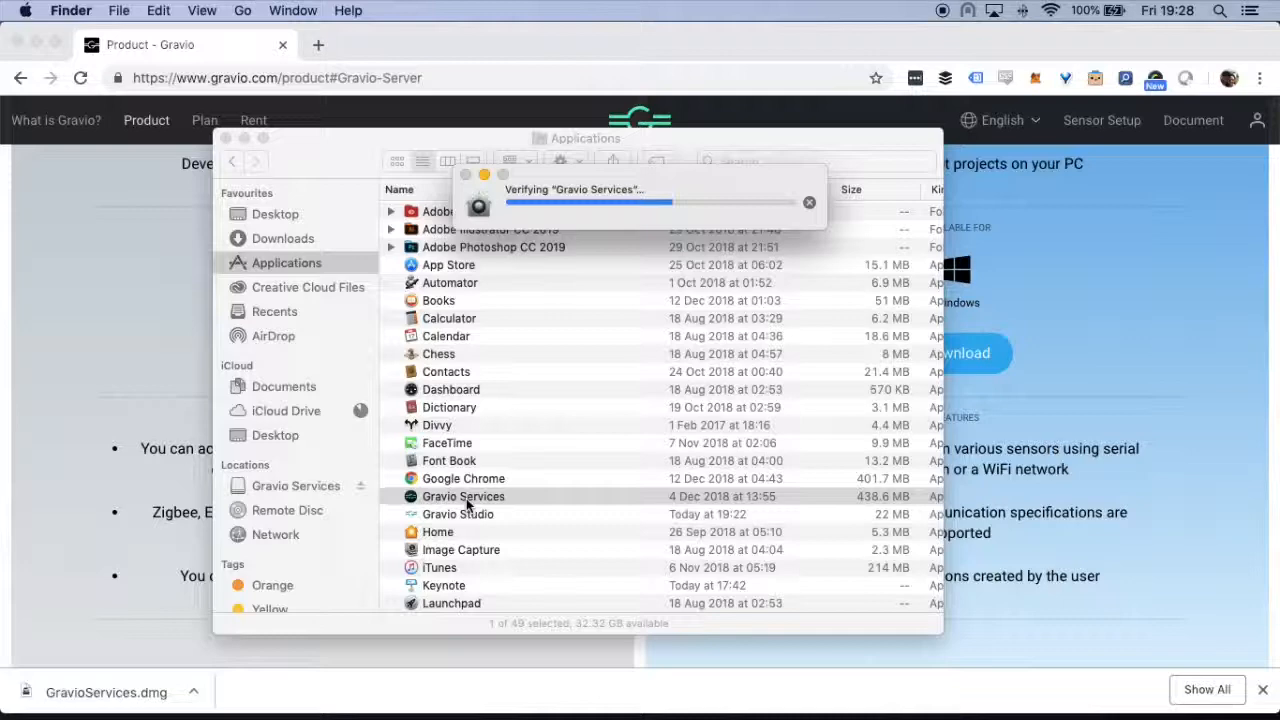
{"action": "double_click", "coordinate": [463, 496]}
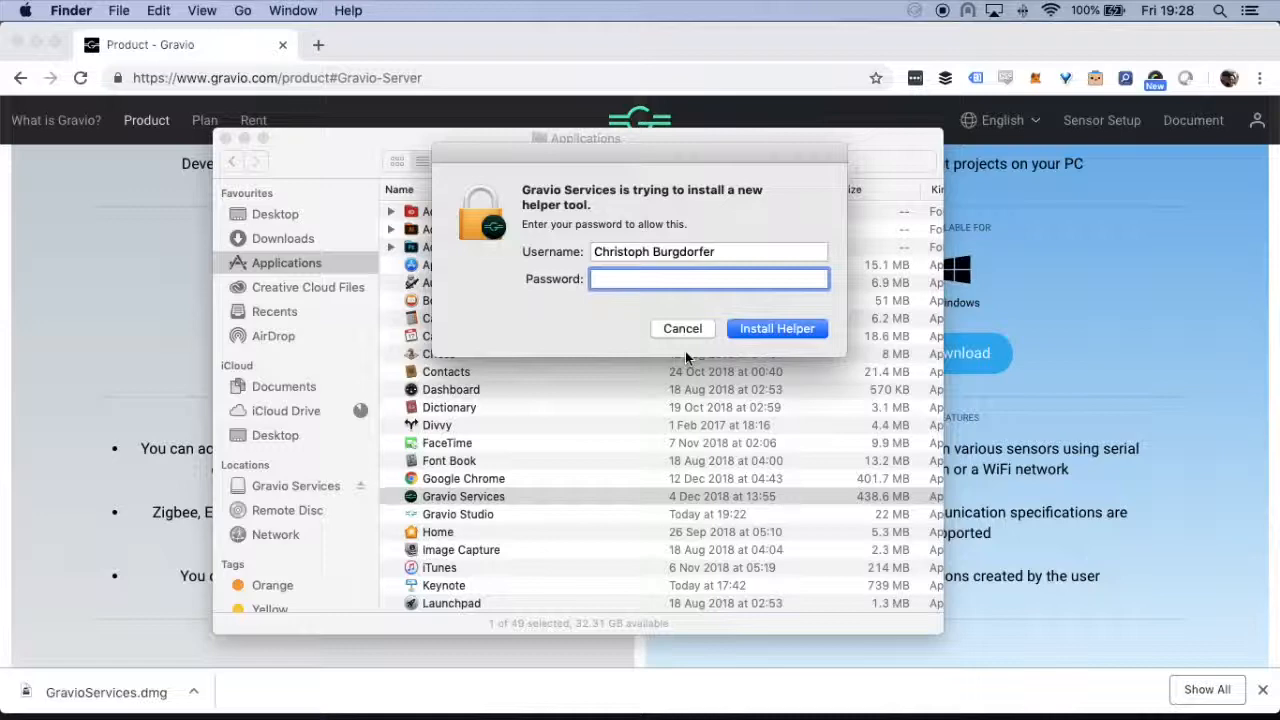
{"action": "type", "text": "password"}
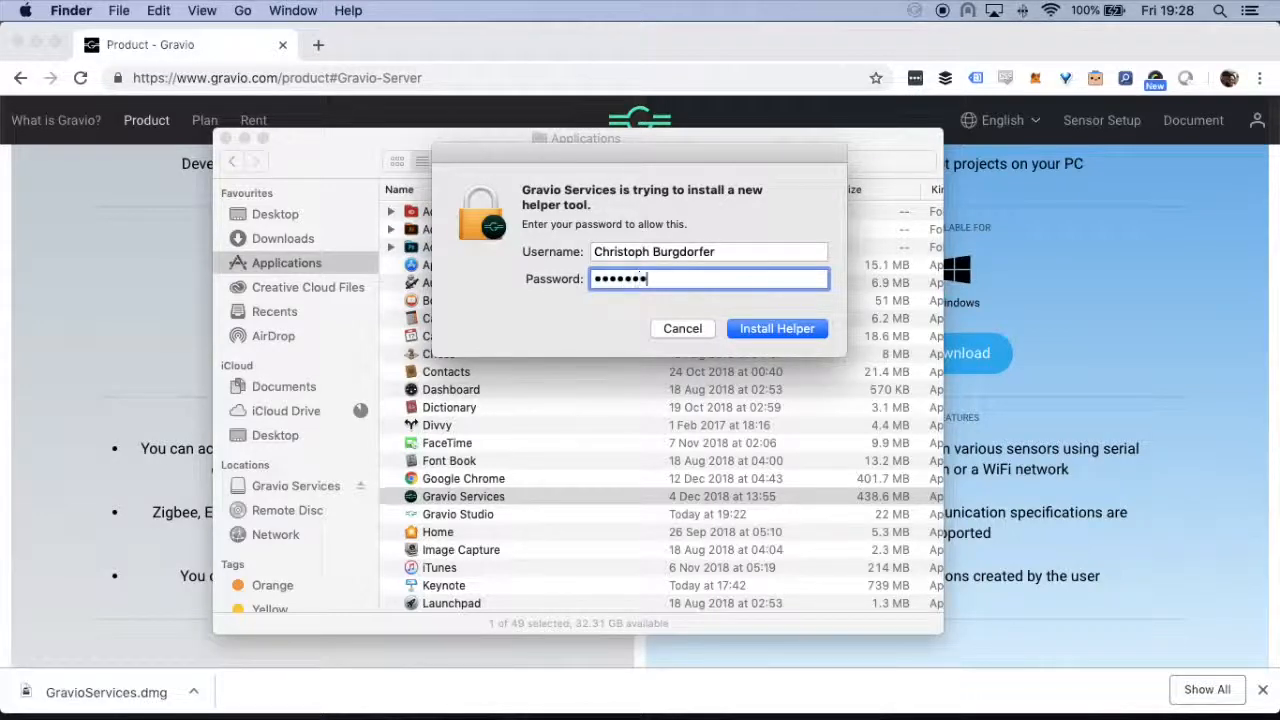
{"action": "left_click", "coordinate": [777, 328]}
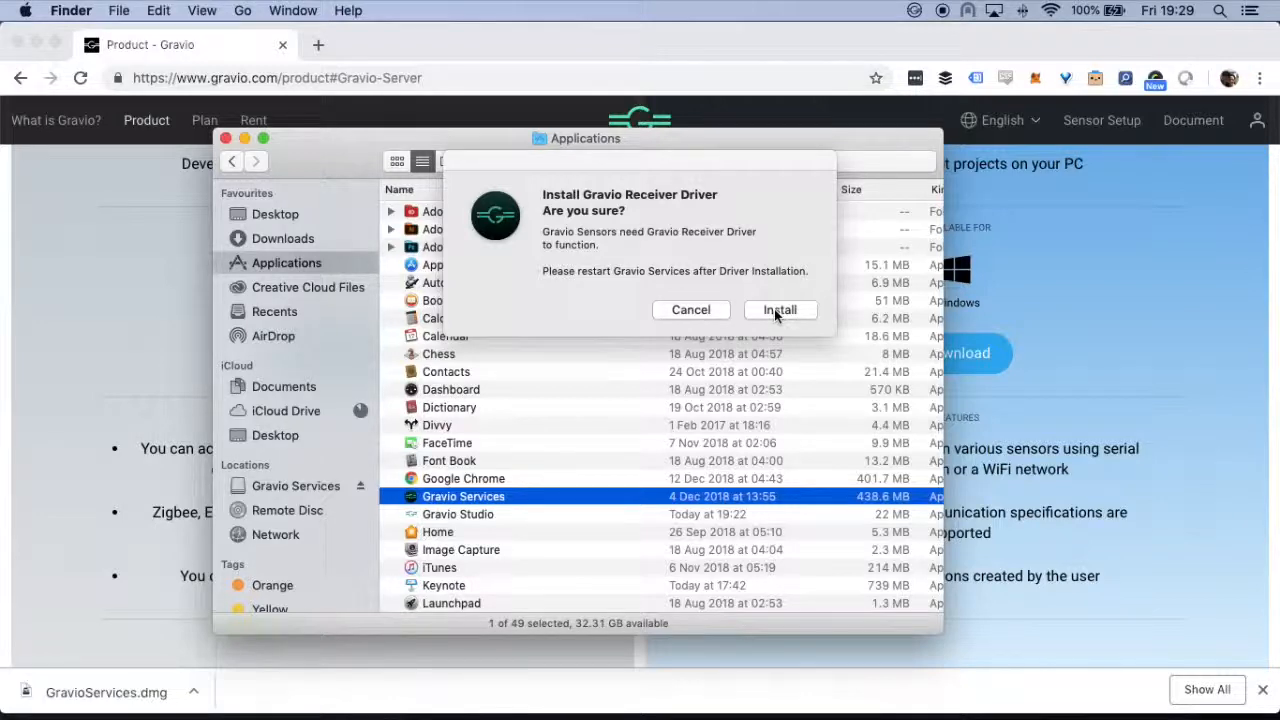
Install the Silicon Labs CP210x VCP Driver, agreeing to the licence and authorising with the password.
{"action": "left_click", "coordinate": [780, 309]}
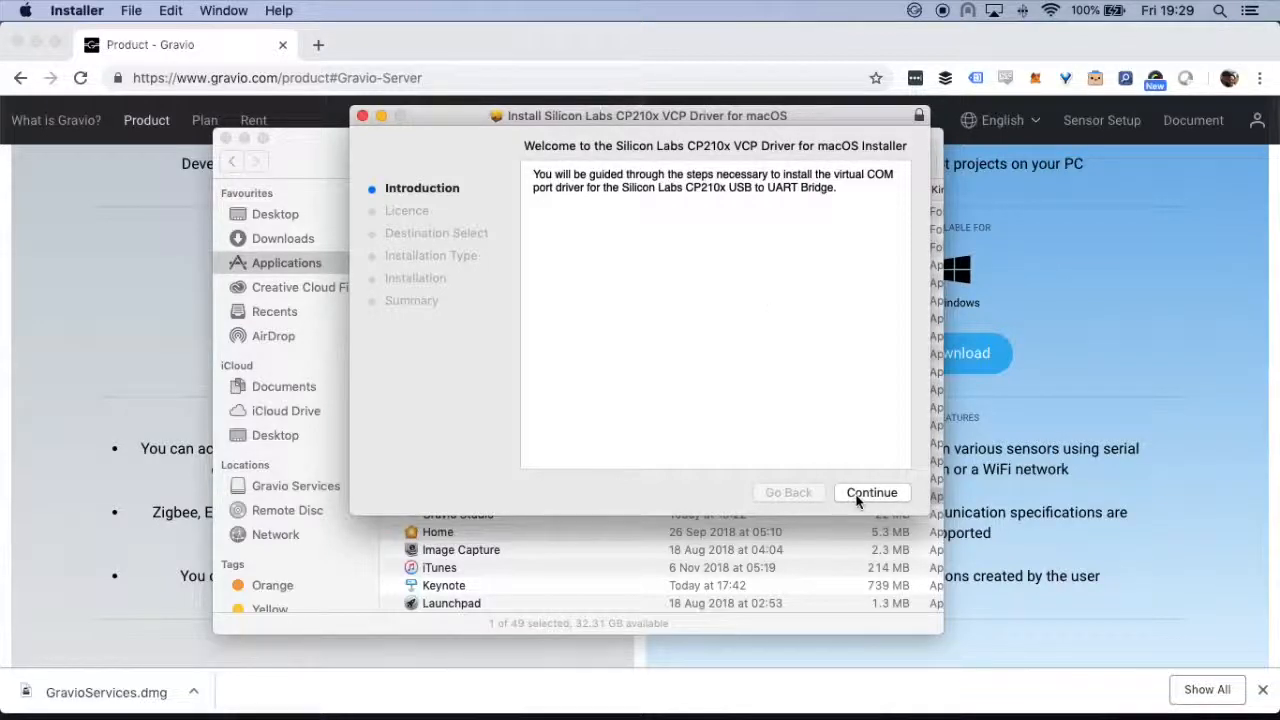
{"action": "left_click", "coordinate": [871, 492]}
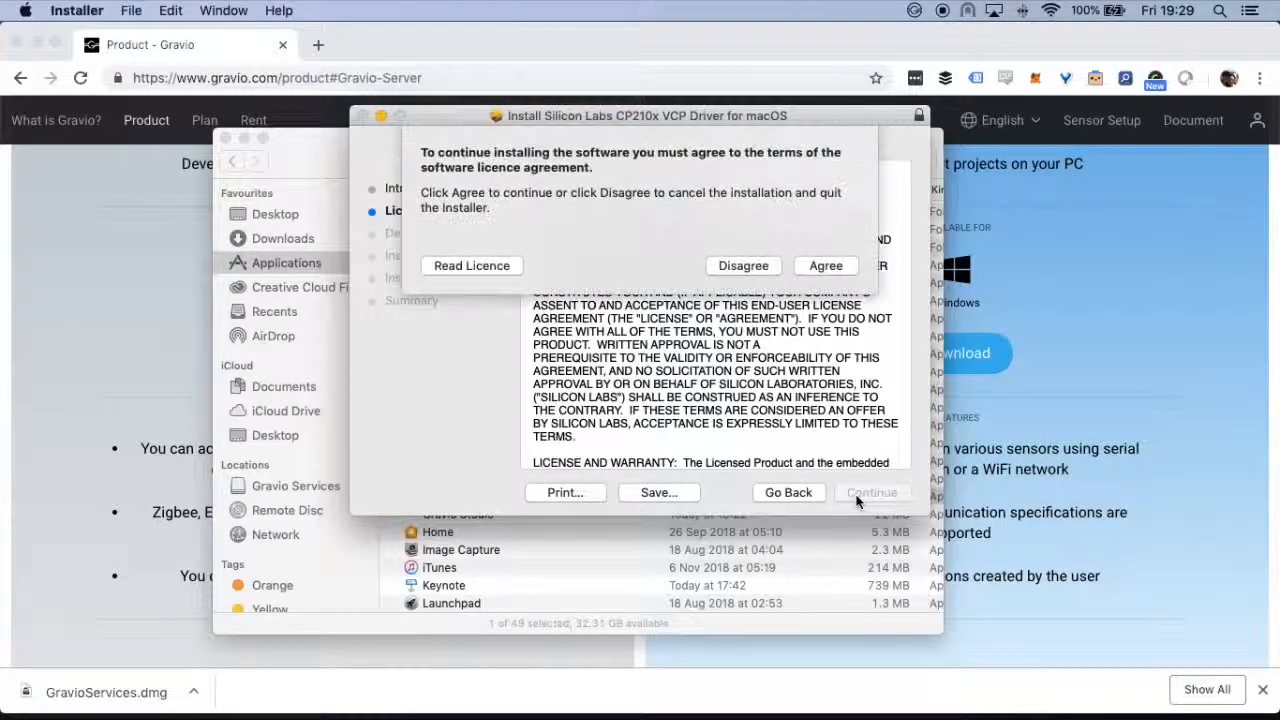
{"action": "left_click", "coordinate": [825, 265]}
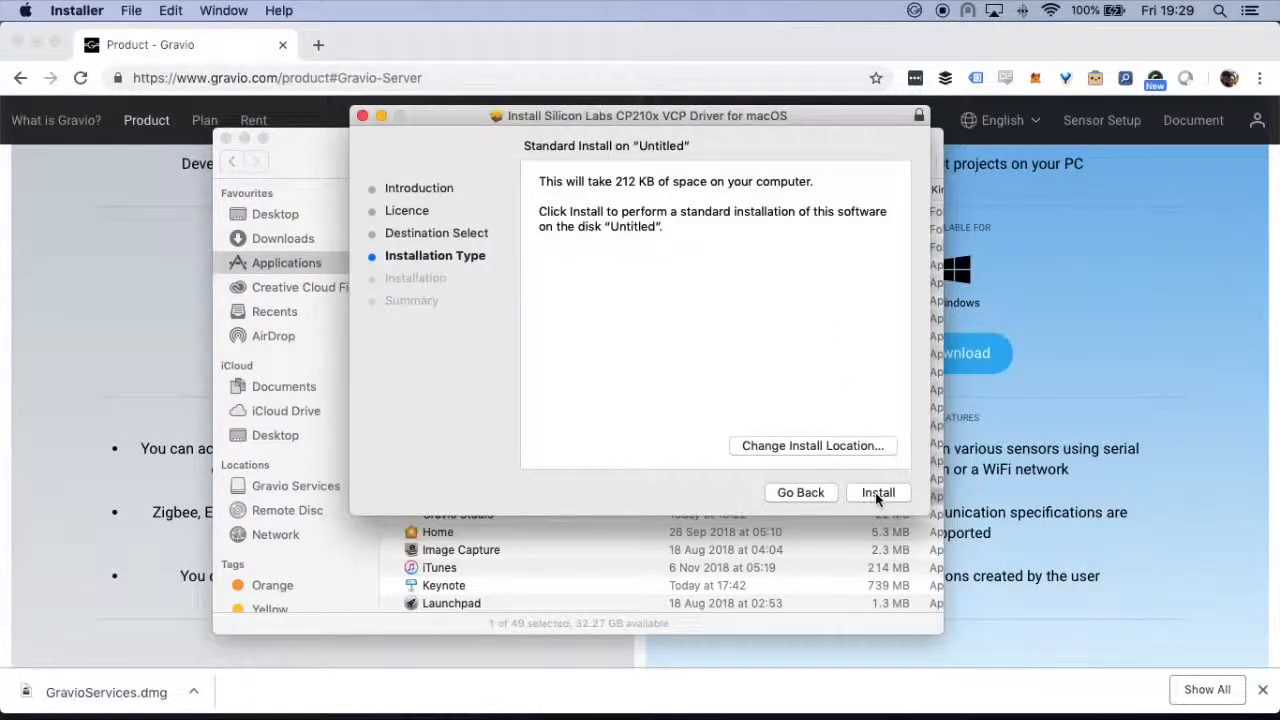
{"action": "left_click", "coordinate": [877, 492]}
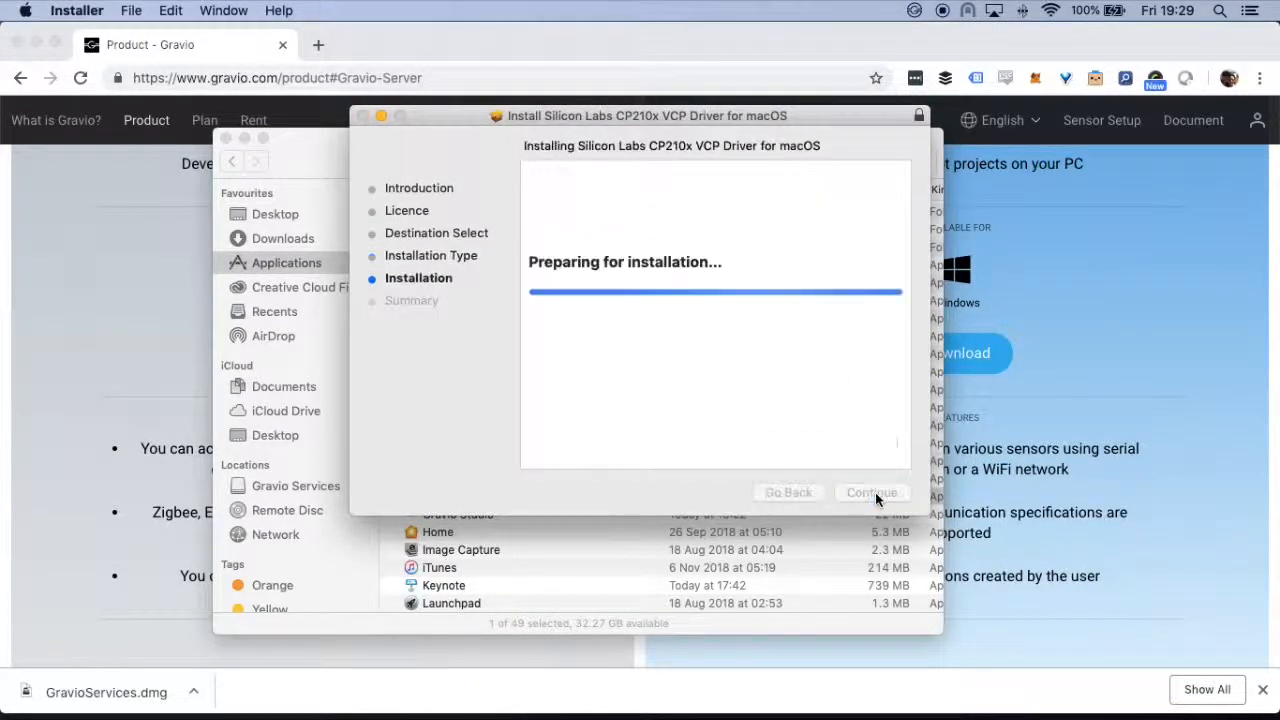
{"action": "type", "text": "•••••"}
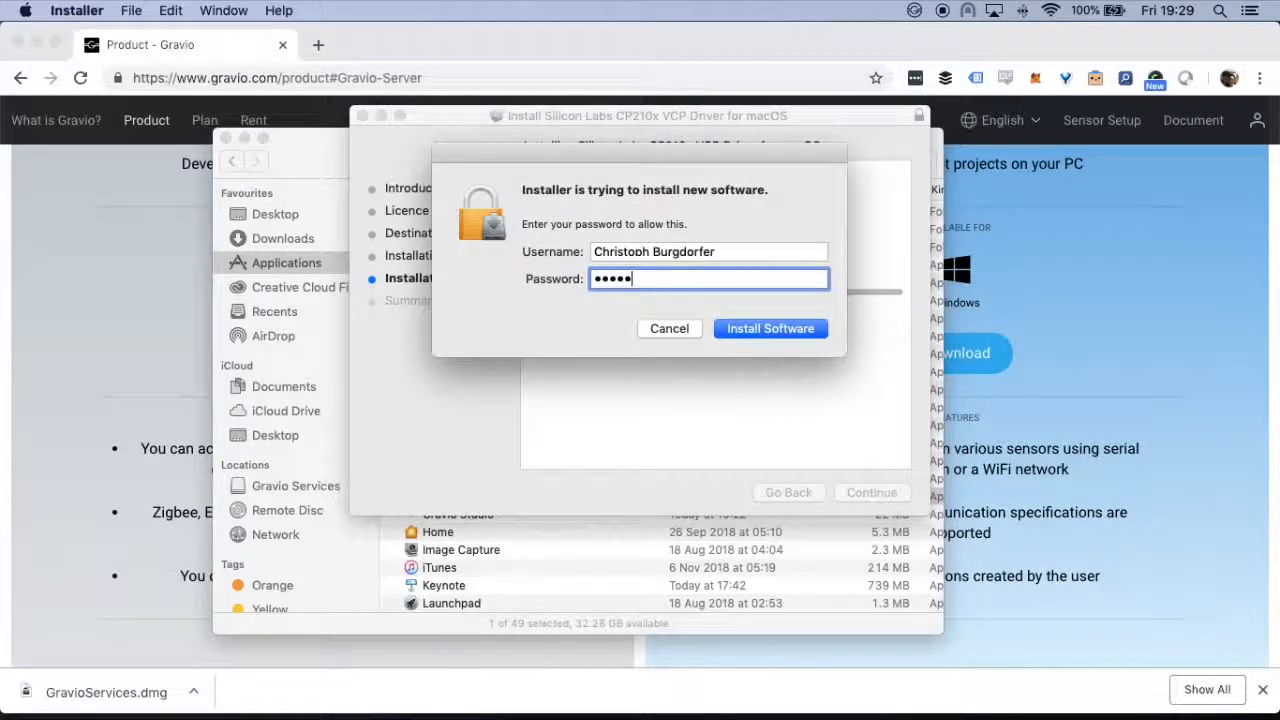
{"action": "left_click", "coordinate": [770, 328]}
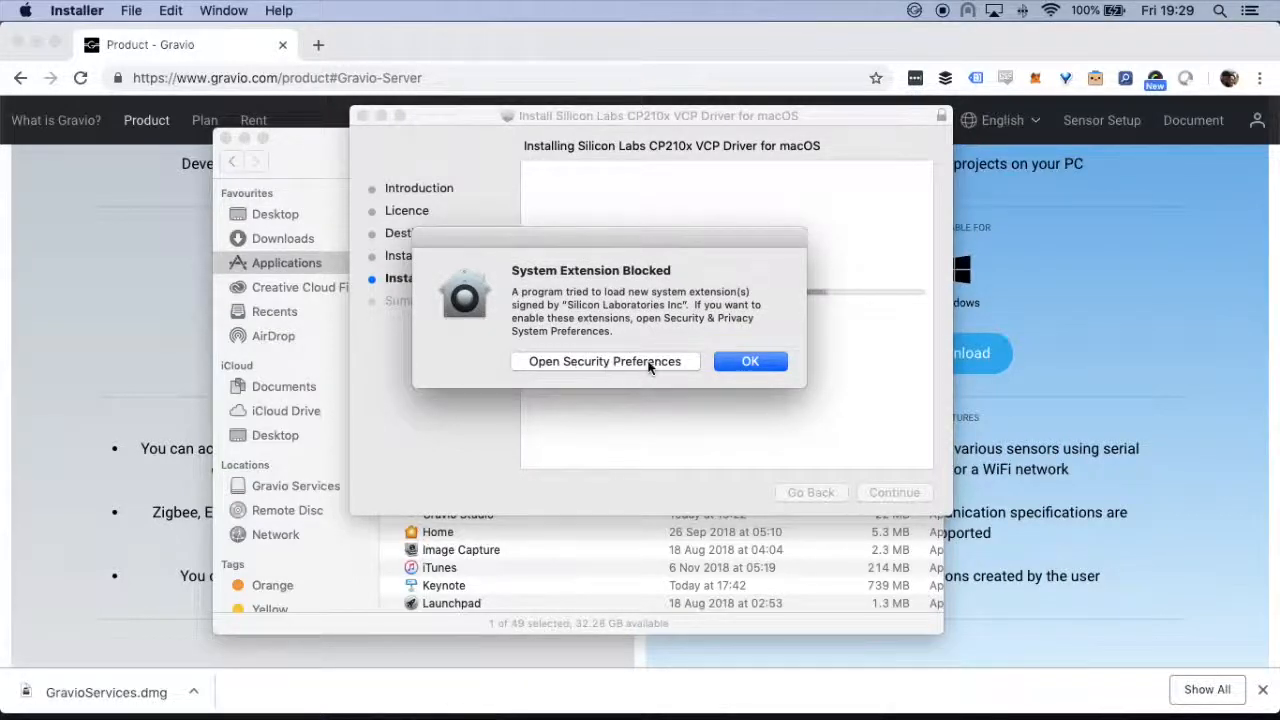
{"action": "mouse_move", "coordinate": [605, 382]}
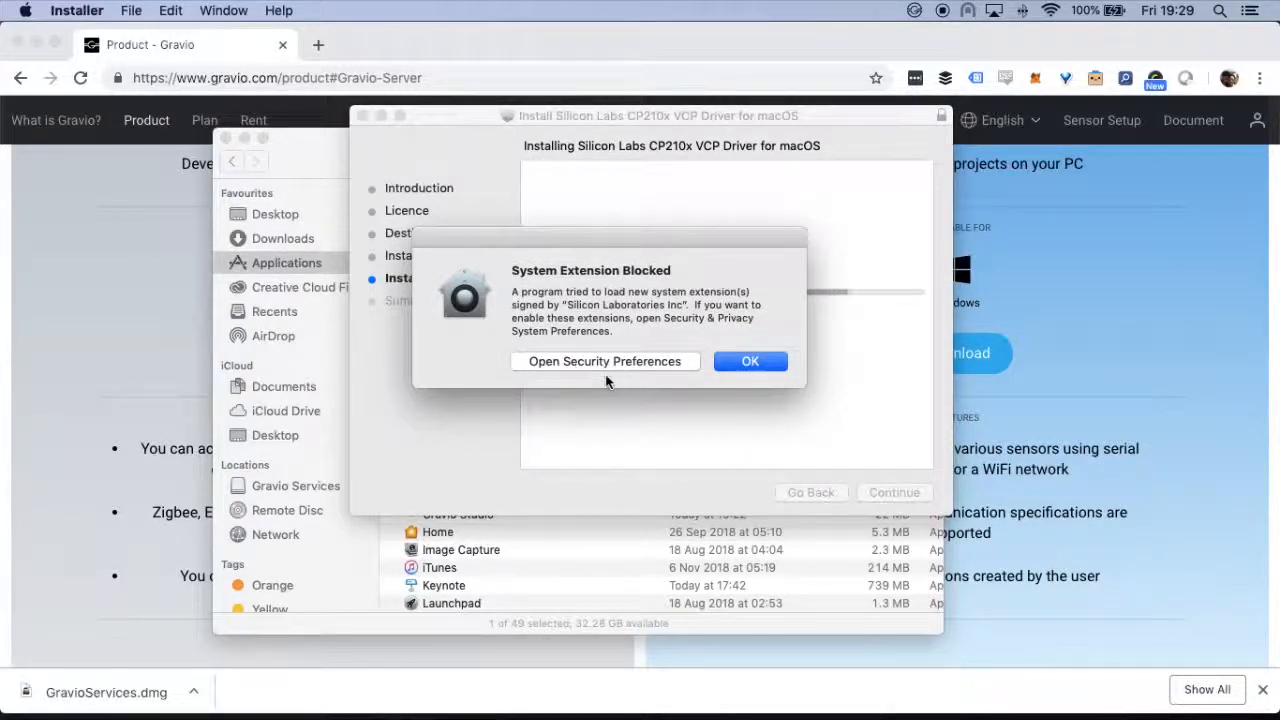
Allow Silicon Laboratories Inc system software in Security & Privacy preferences.
{"action": "left_click", "coordinate": [750, 361]}
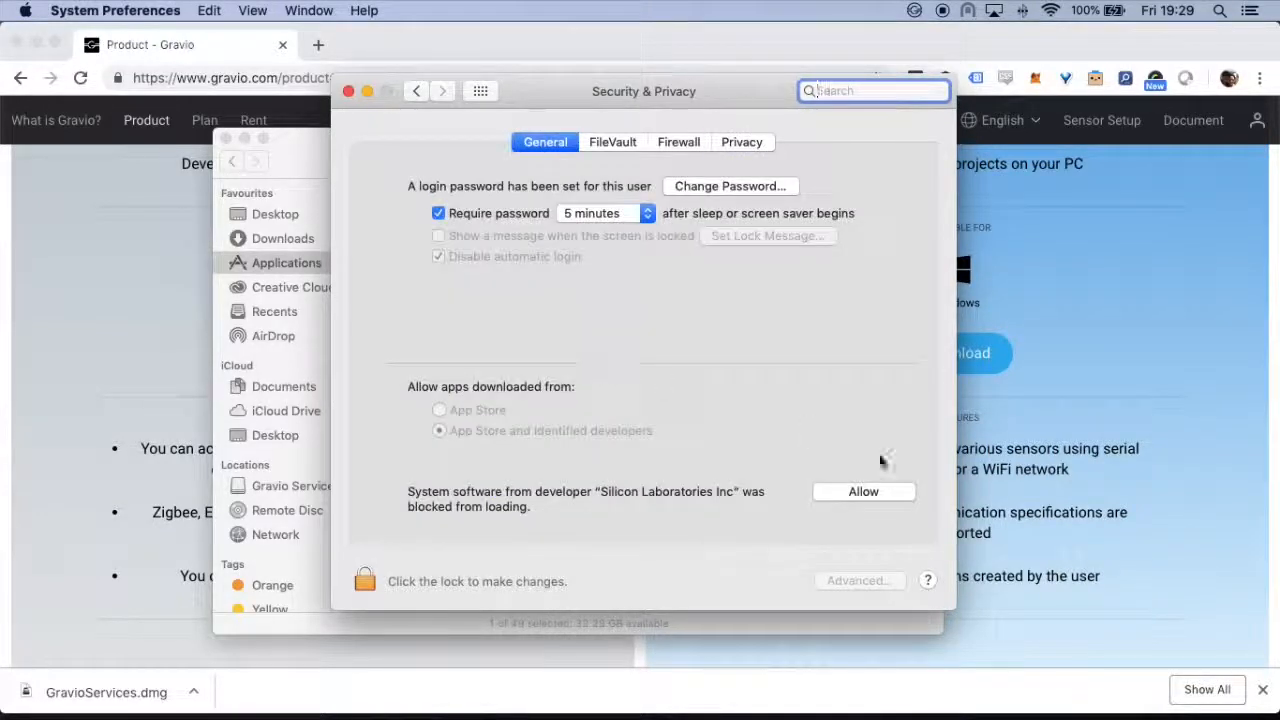
{"action": "left_click", "coordinate": [863, 491]}
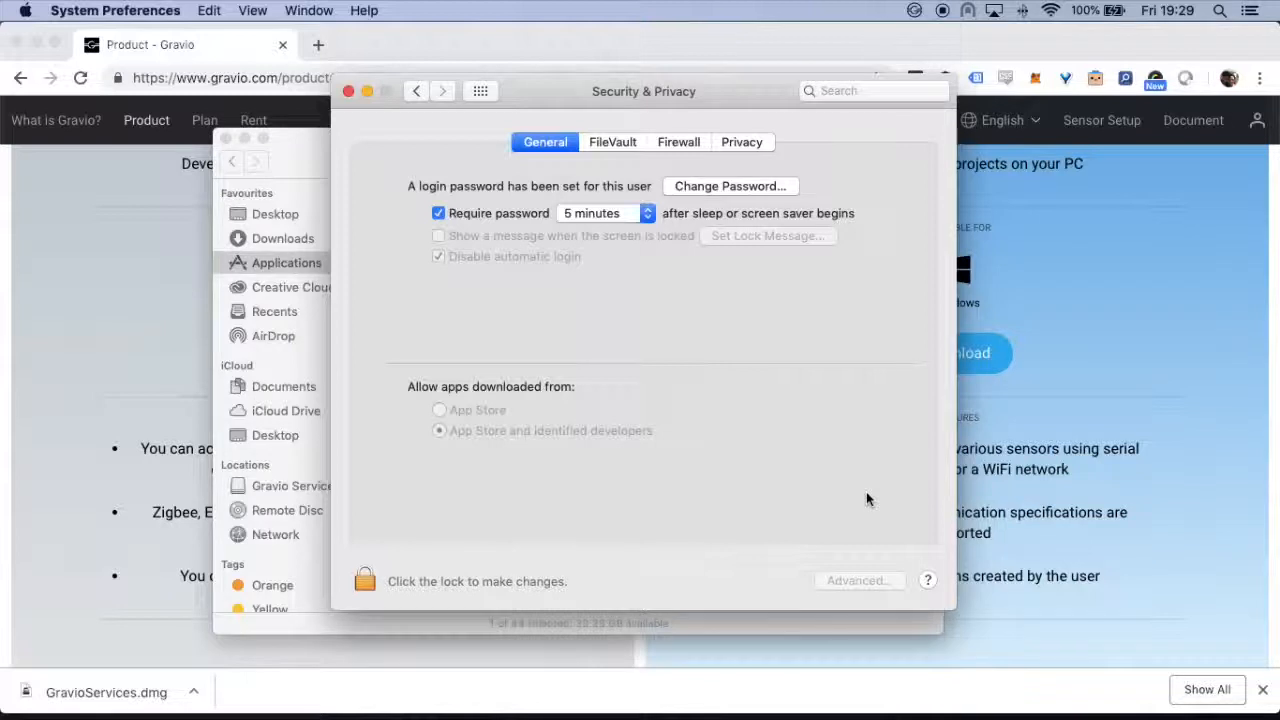
{"action": "mouse_move", "coordinate": [794, 425]}
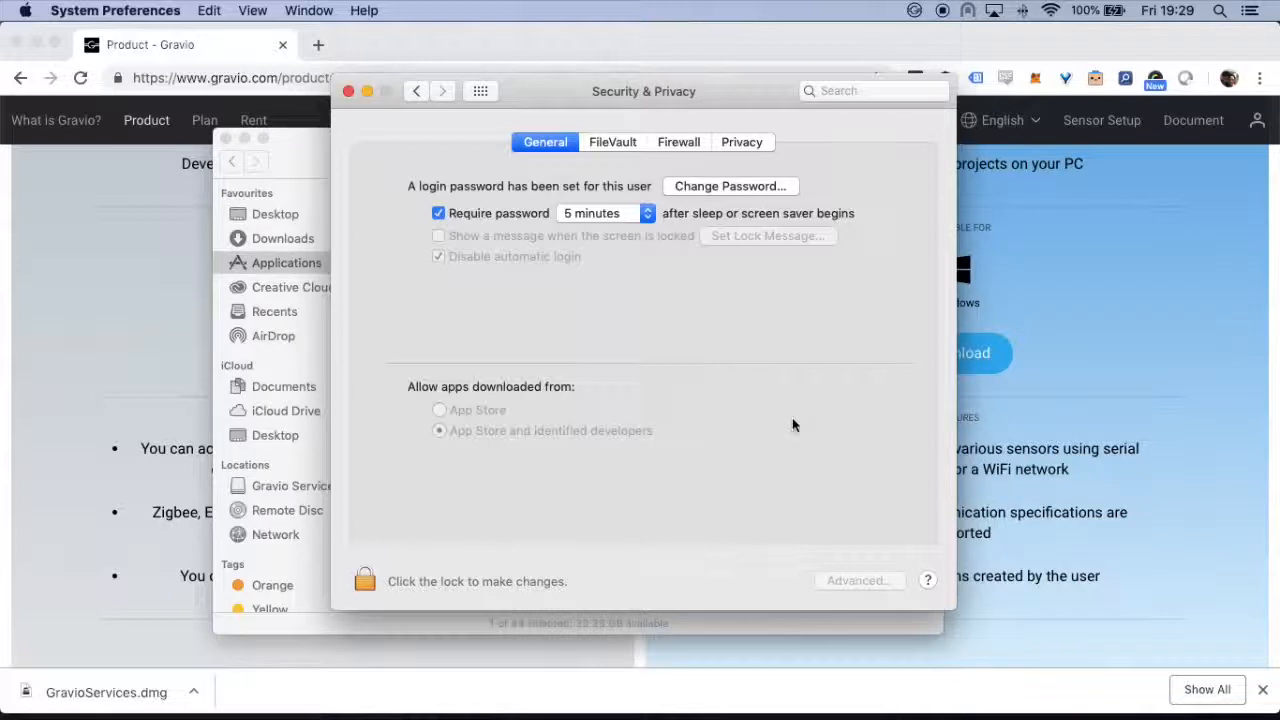
{"action": "mouse_move", "coordinate": [795, 307]}
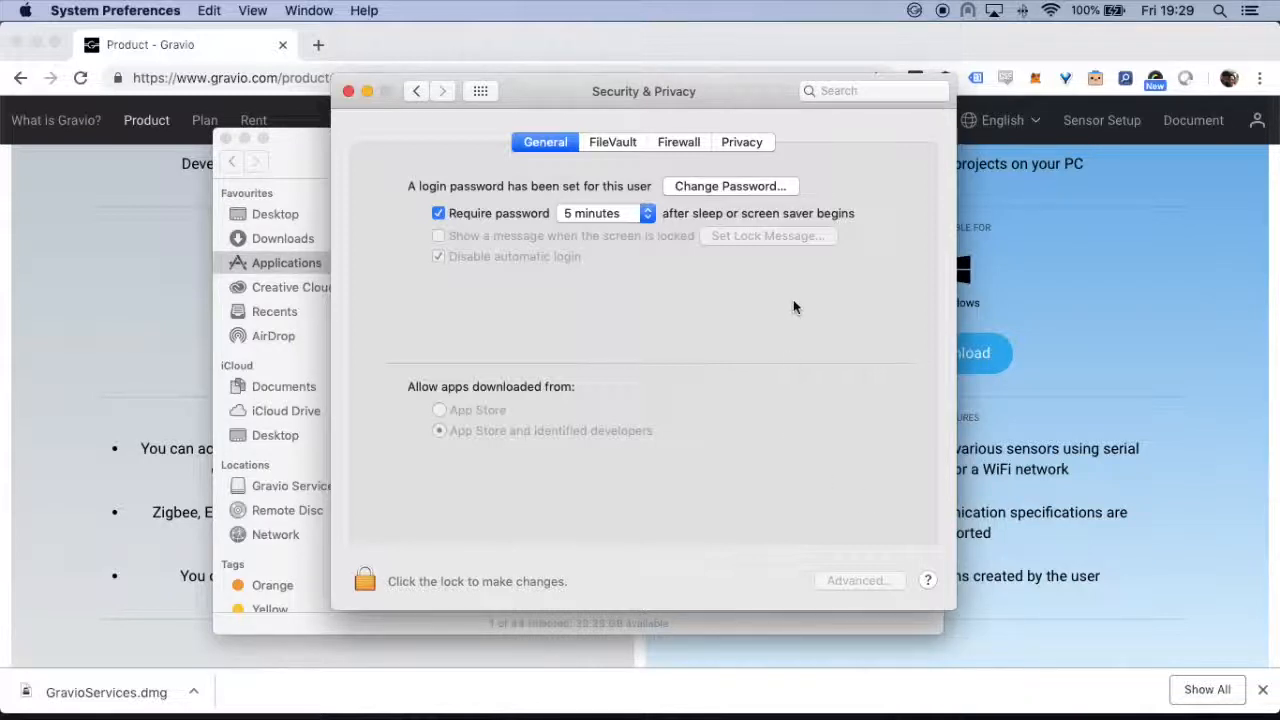
{"action": "mouse_move", "coordinate": [757, 315]}
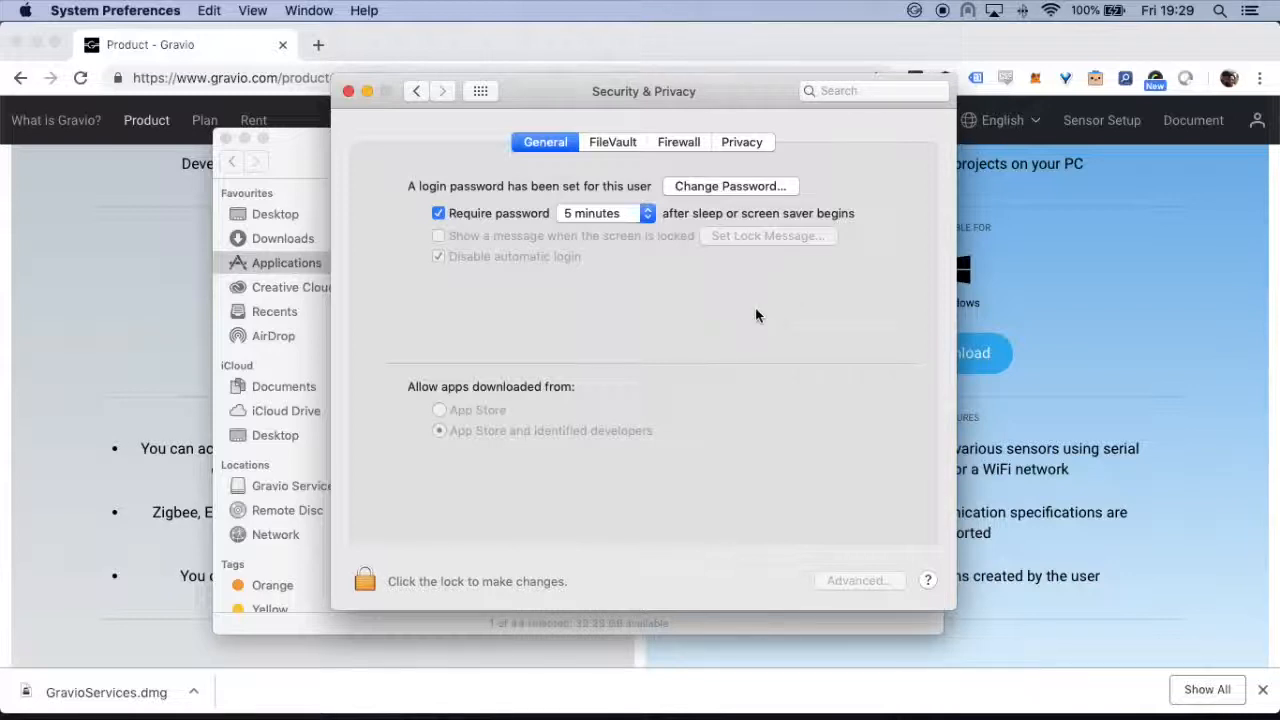
{"action": "mouse_move", "coordinate": [710, 272]}
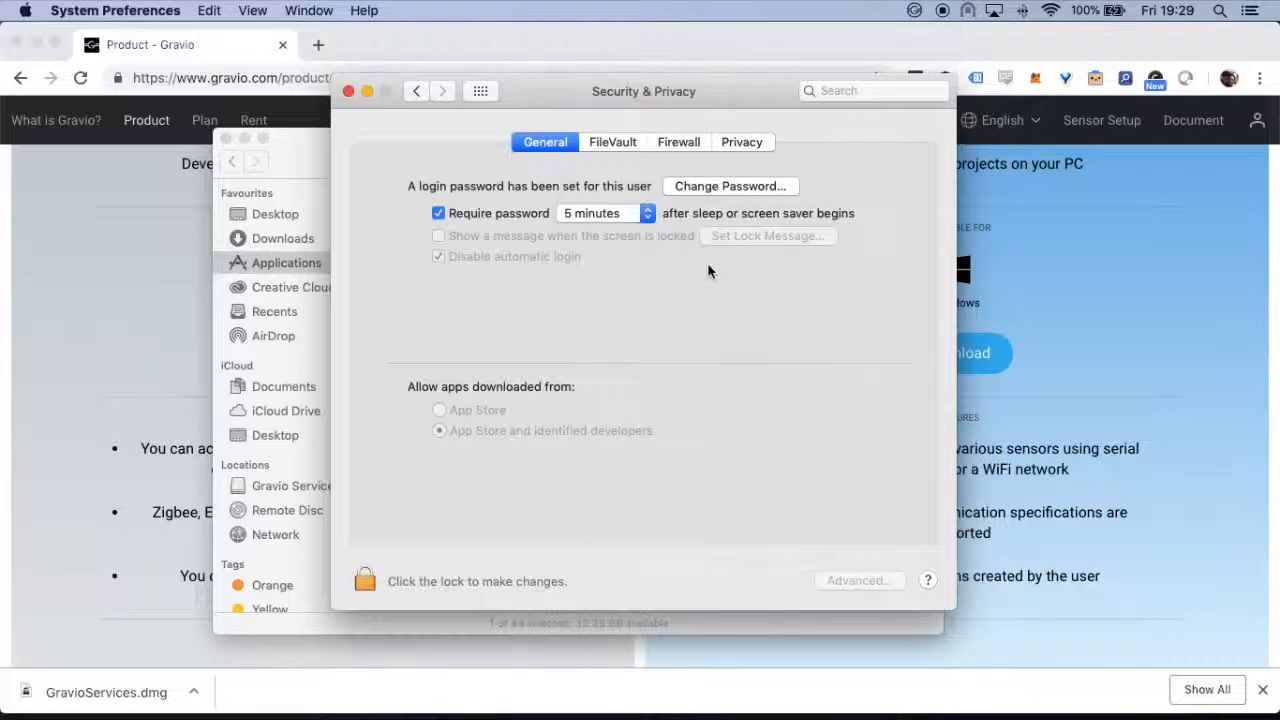
{"action": "mouse_move", "coordinate": [388, 118]}
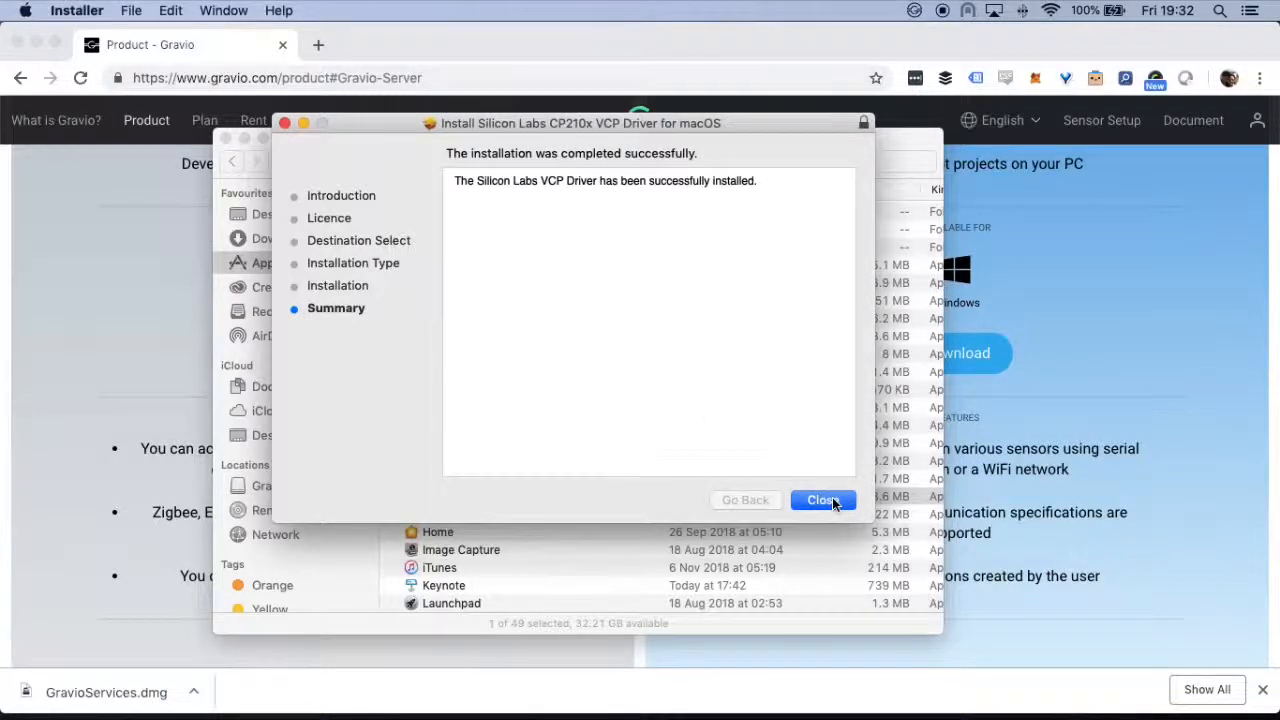
Close the driver installer, start the Gravio service from the menu bar, and confirm it is running.
{"action": "left_click", "coordinate": [823, 500]}
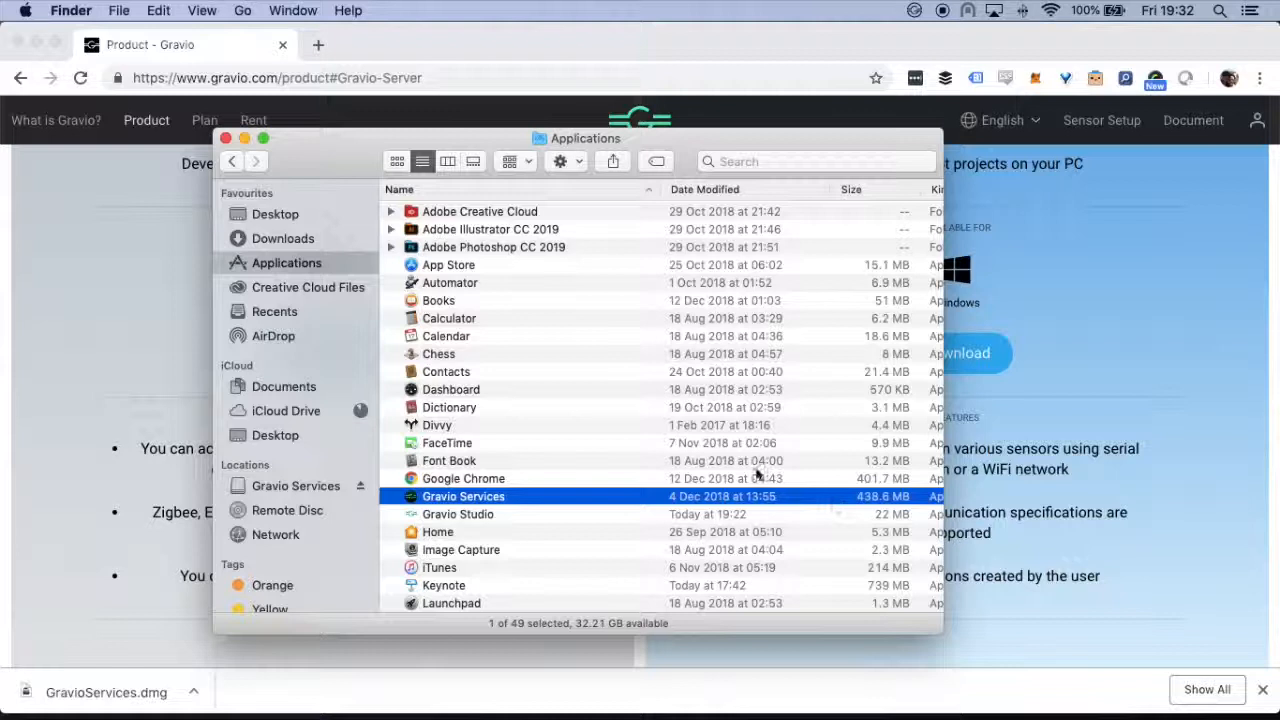
{"action": "left_click", "coordinate": [917, 11]}
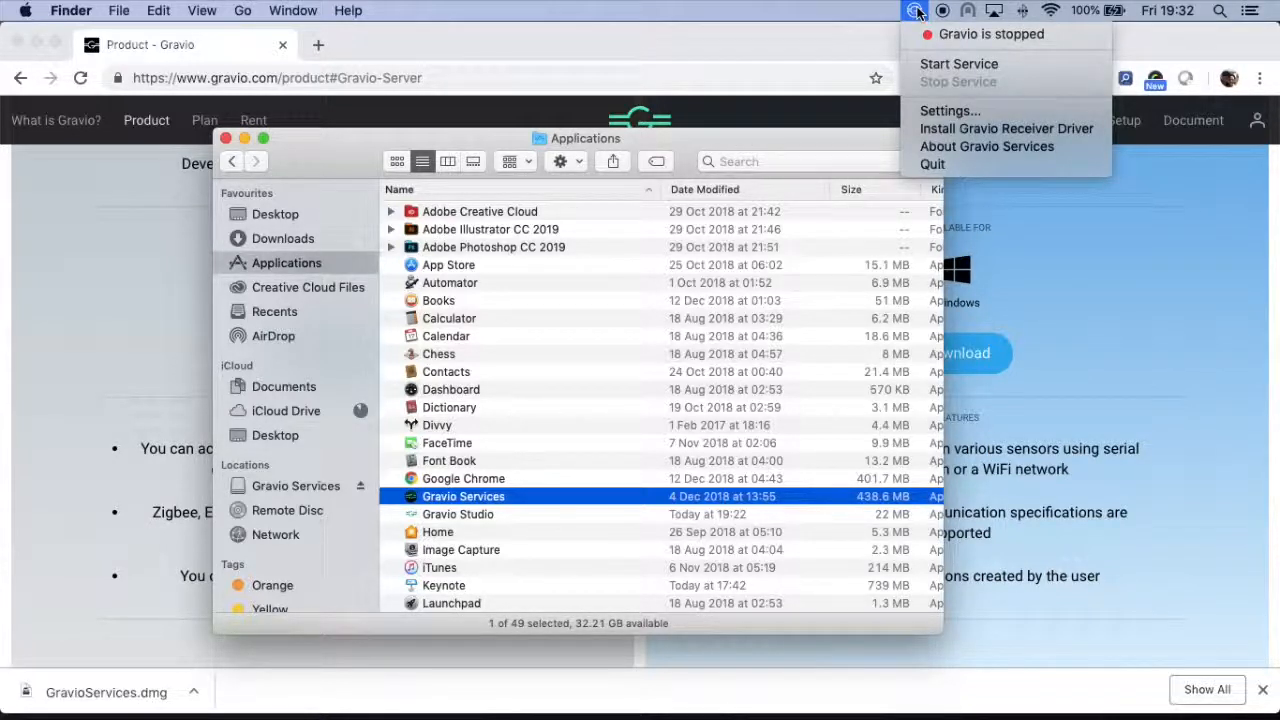
{"action": "mouse_move", "coordinate": [958, 63]}
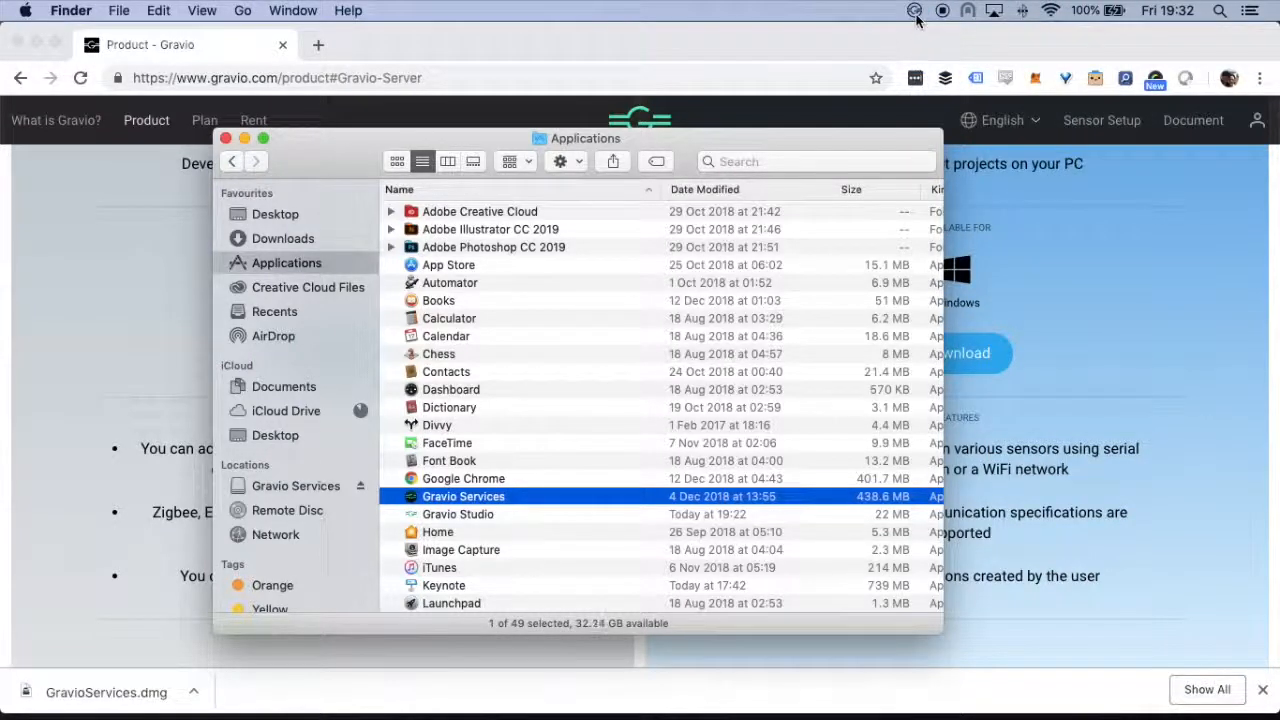
{"action": "left_click", "coordinate": [916, 11]}
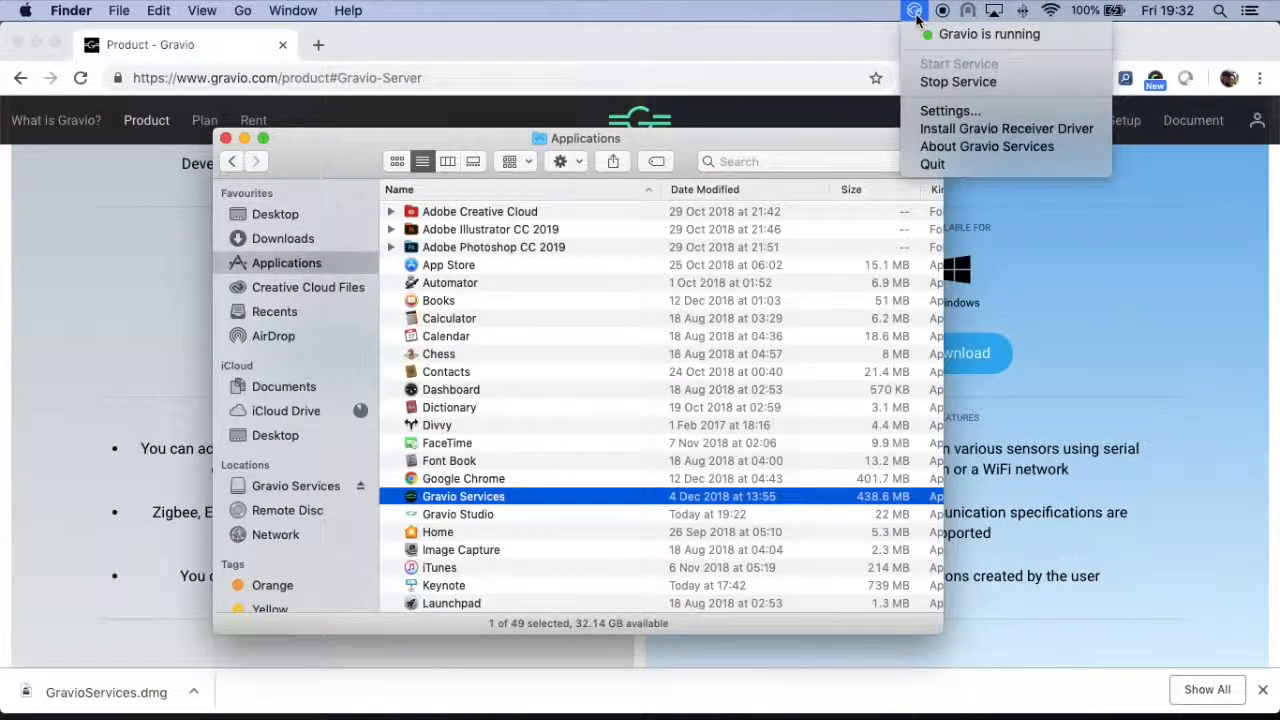
{"action": "left_click", "coordinate": [916, 11]}
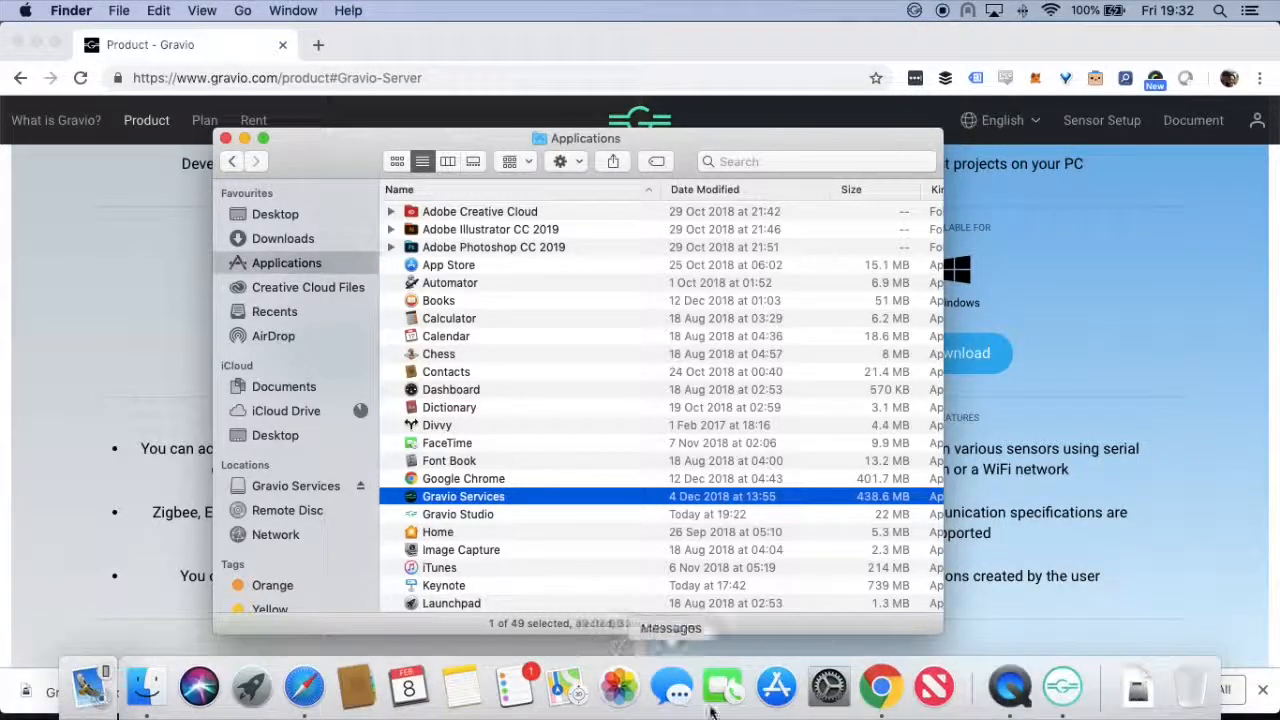
Launch Gravio Studio and enter a new server named 'Local Server' with host localhost.
{"action": "double_click", "coordinate": [458, 514]}
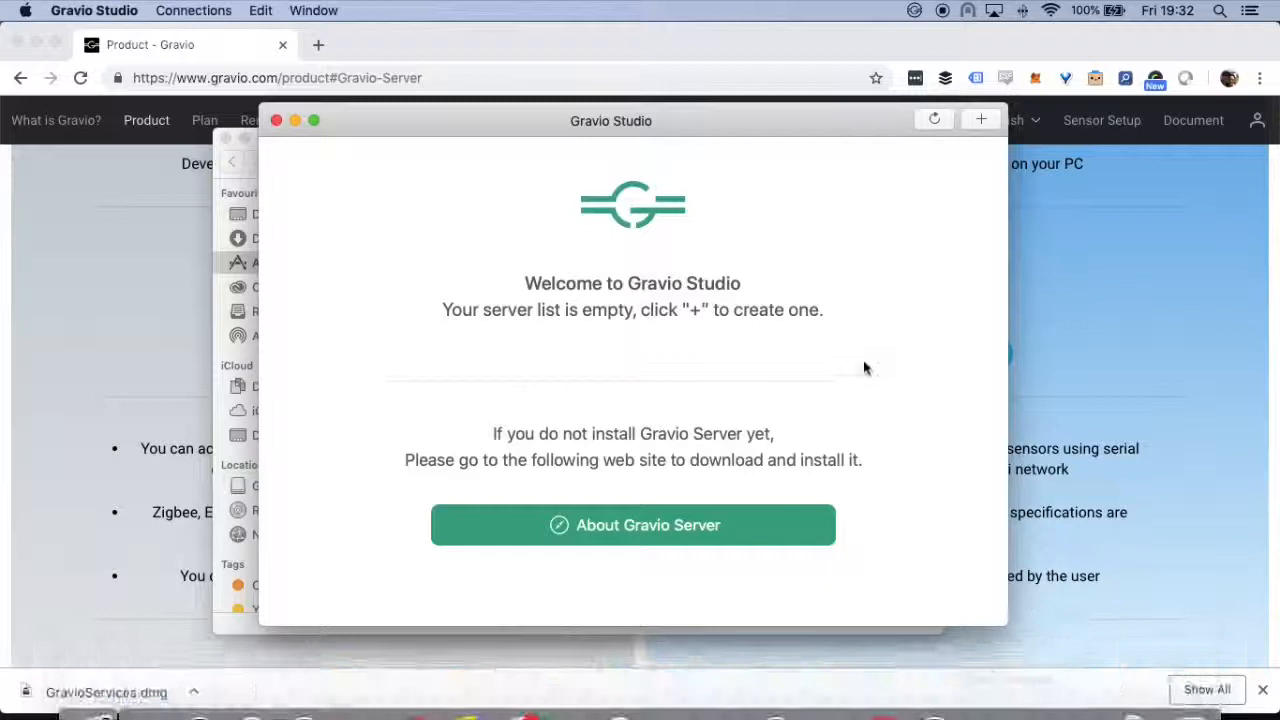
{"action": "mouse_move", "coordinate": [725, 228]}
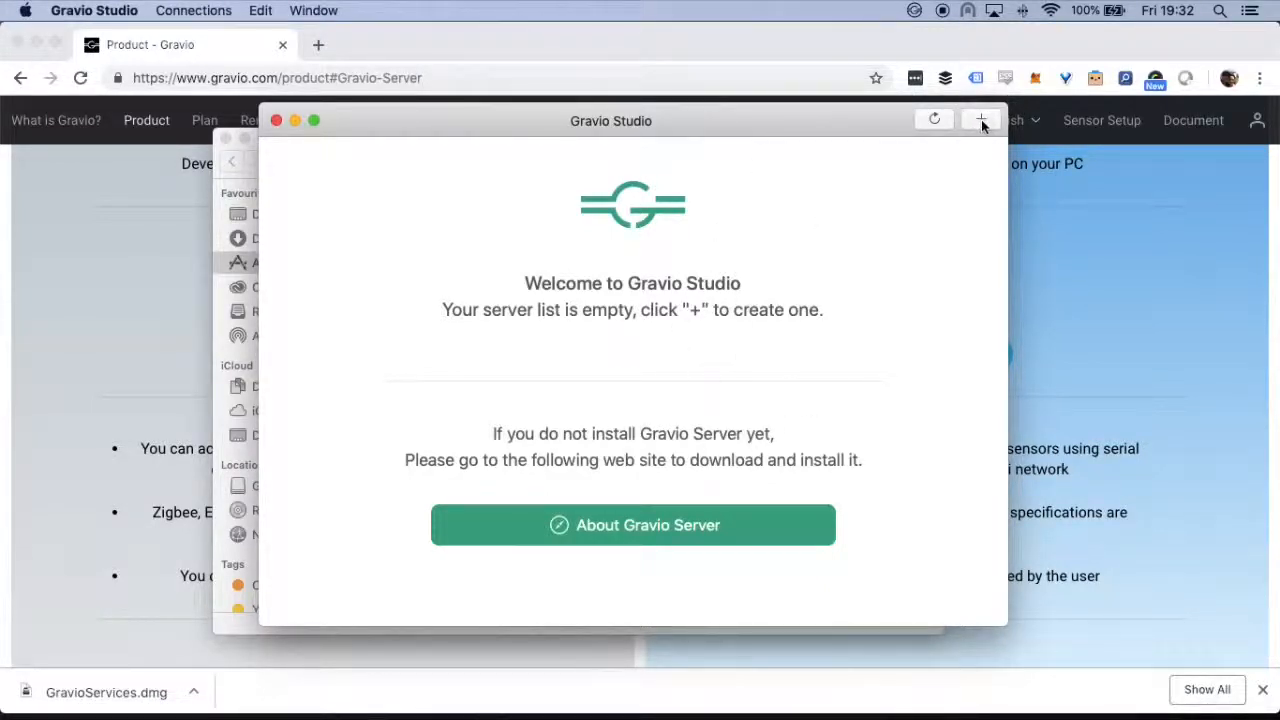
{"action": "left_click", "coordinate": [981, 120]}
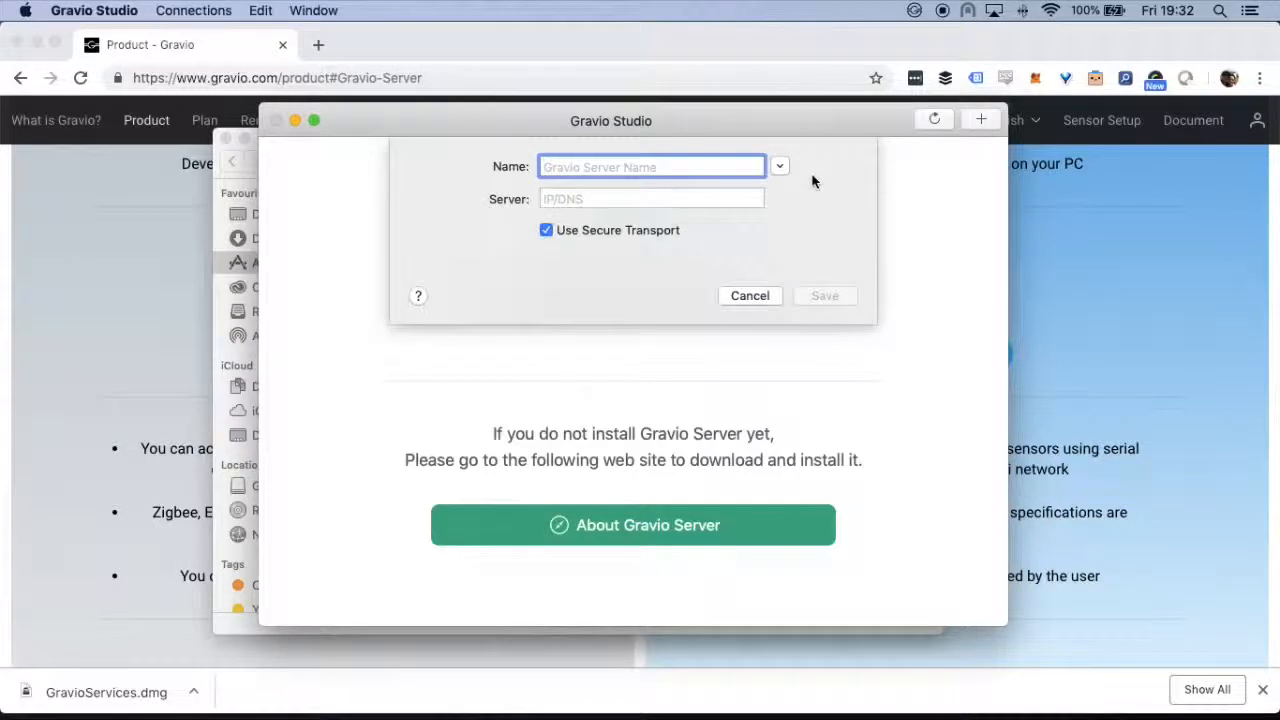
{"action": "type", "text": "Local"}
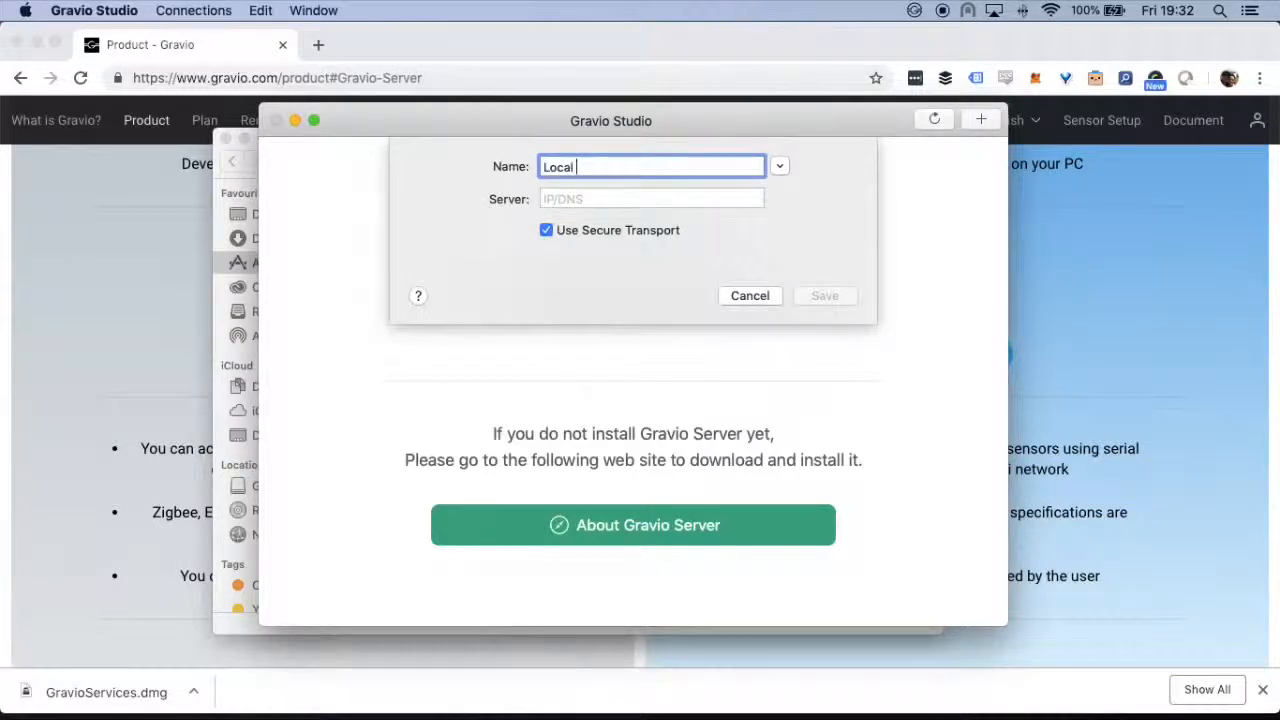
{"action": "type", "text": "localho"}
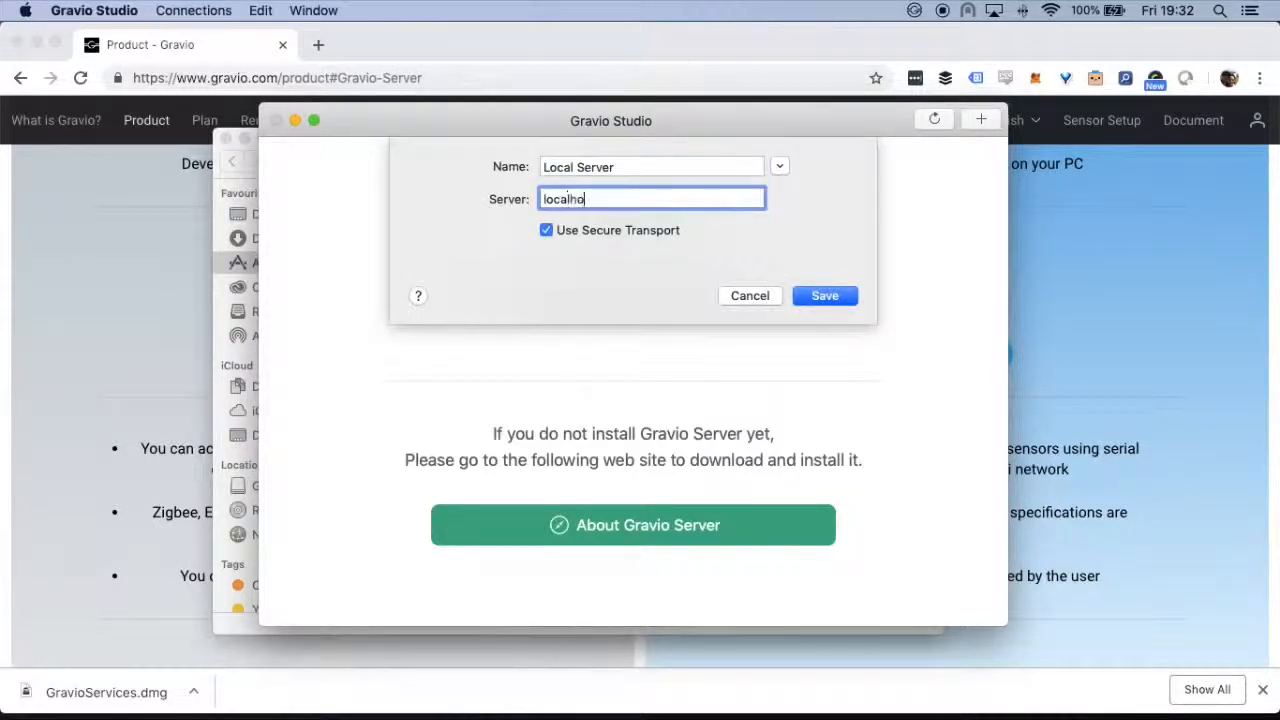
Save the Local Server connection and open it.
{"action": "left_click", "coordinate": [824, 295]}
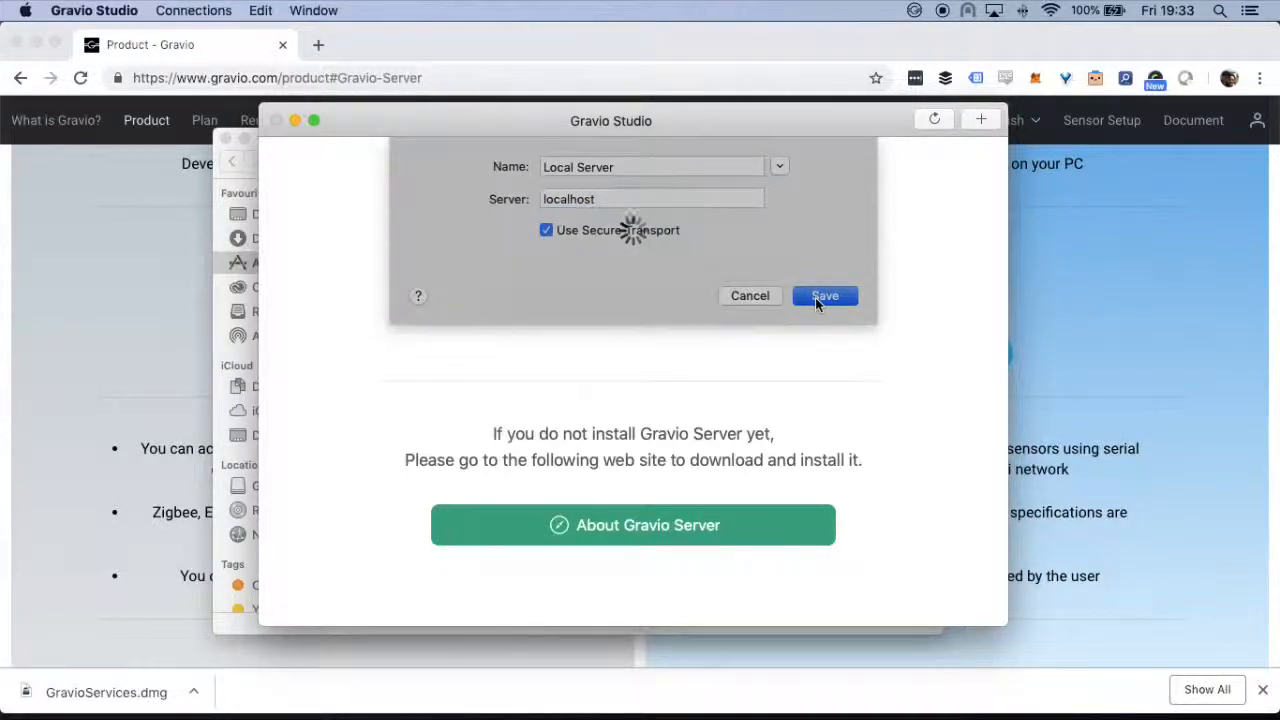
{"action": "left_click", "coordinate": [824, 295]}
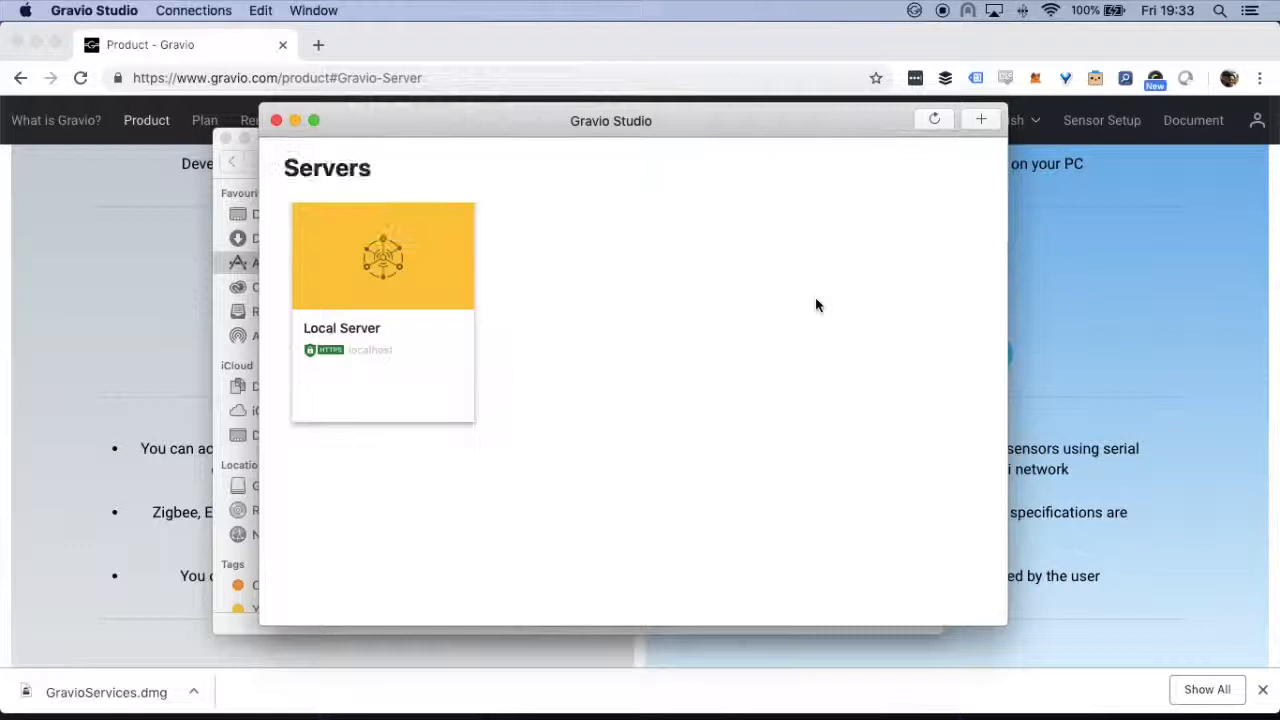
{"action": "left_click", "coordinate": [383, 312]}
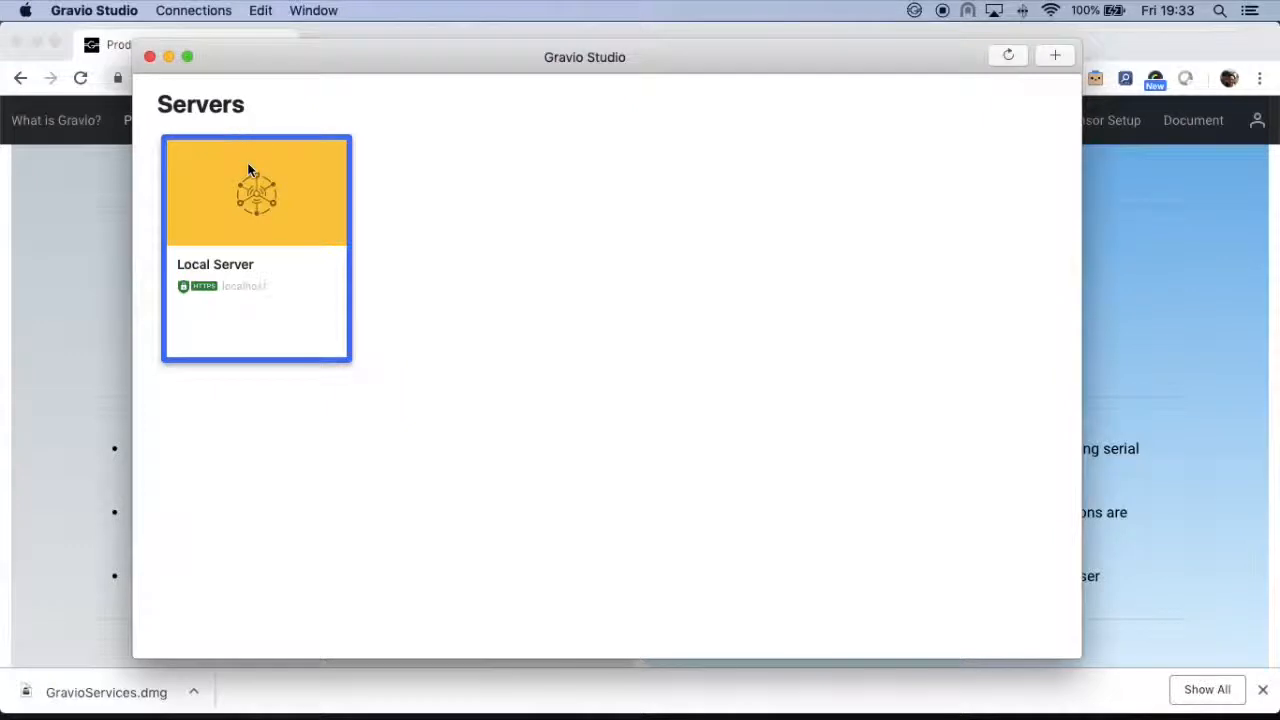
{"action": "double_click", "coordinate": [256, 190]}
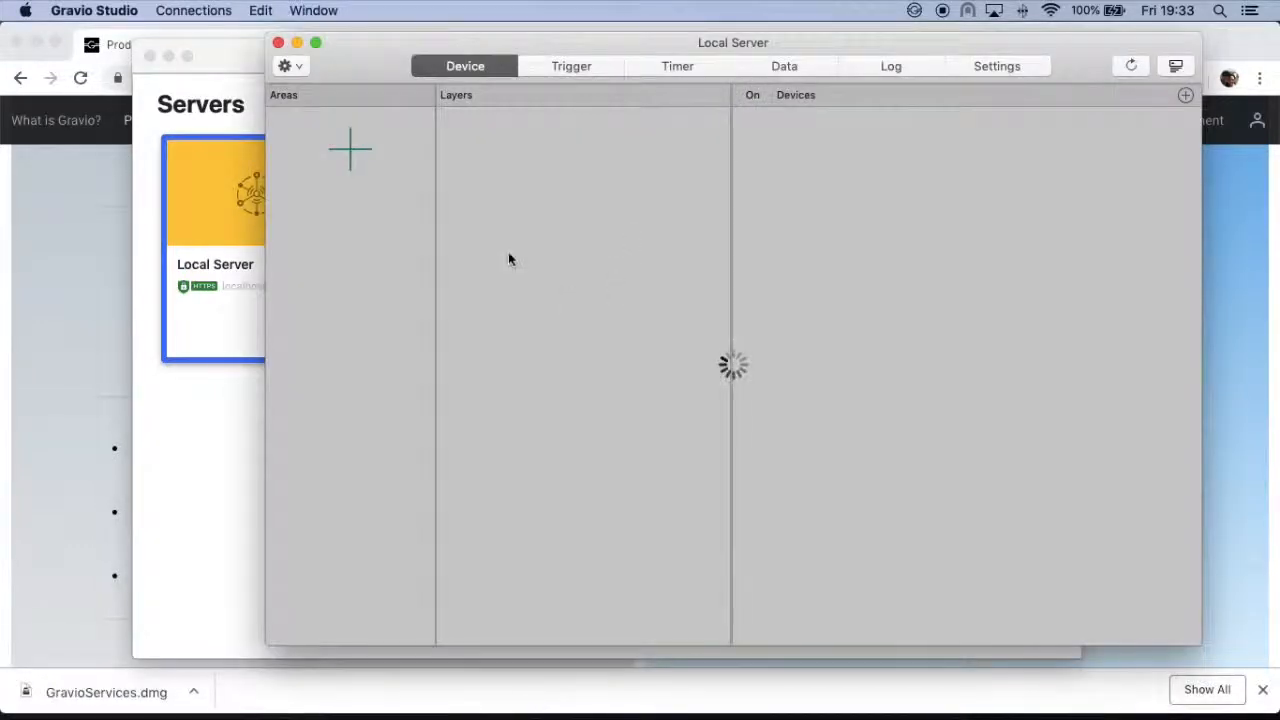